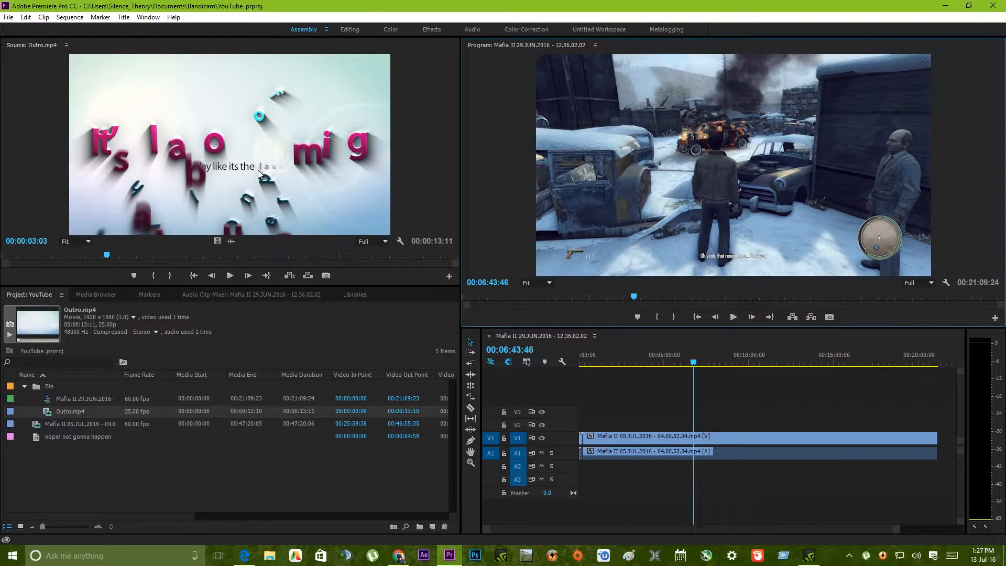
mouse_move(64, 236)
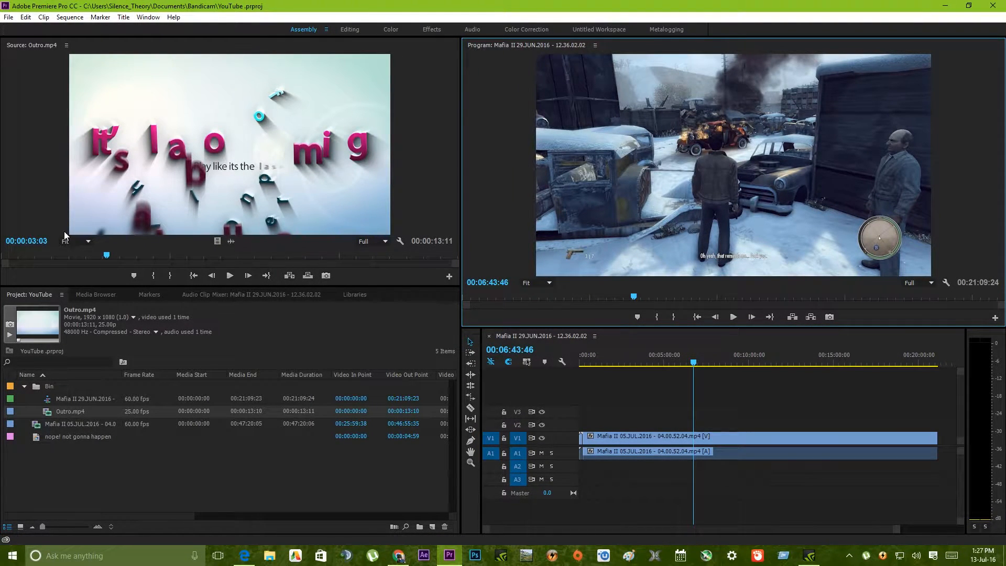
mouse_move(649, 411)
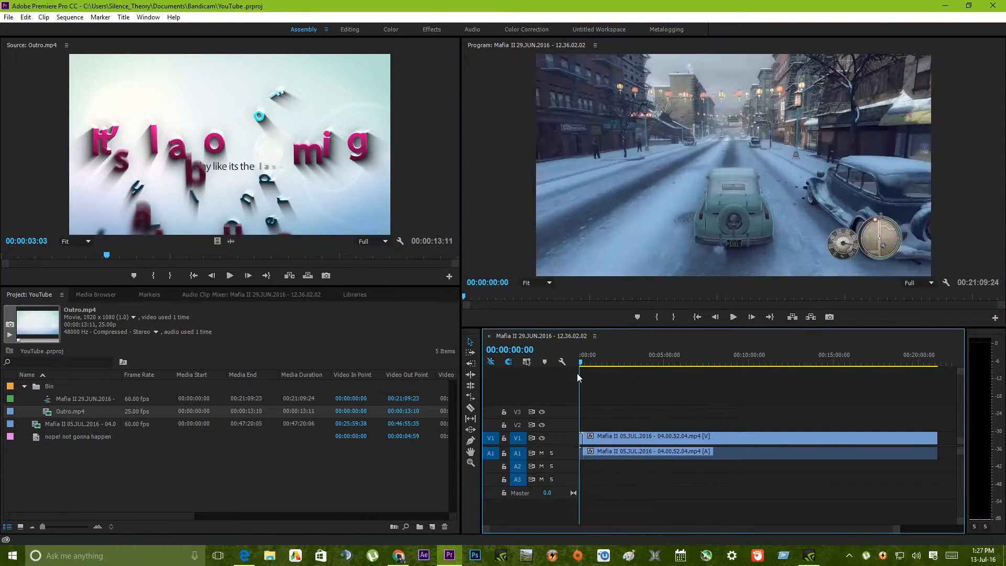
- Scrub the sequence preview to spots near the end, five minutes and eleven minutes in
click(913, 361)
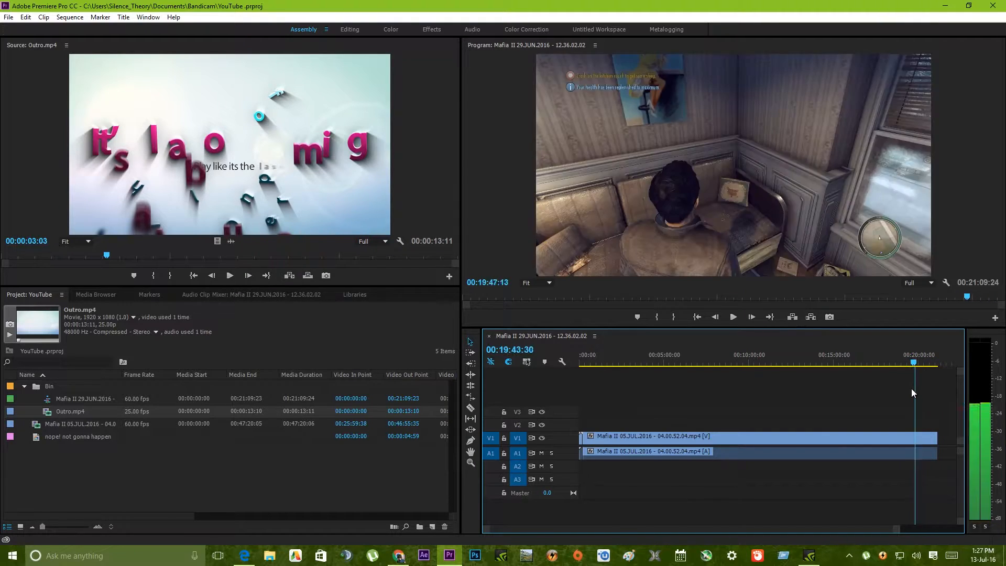
click(669, 362)
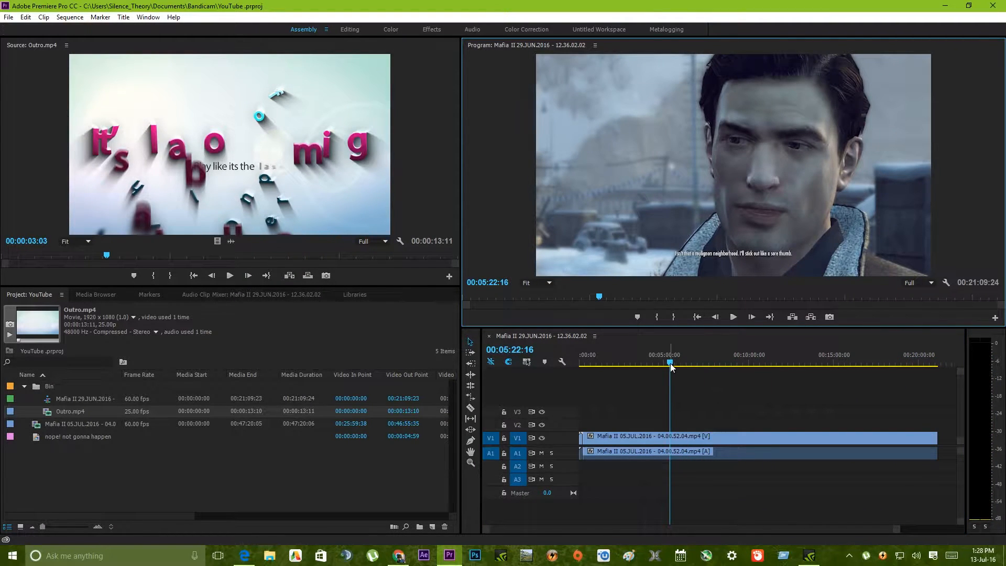
click(770, 363)
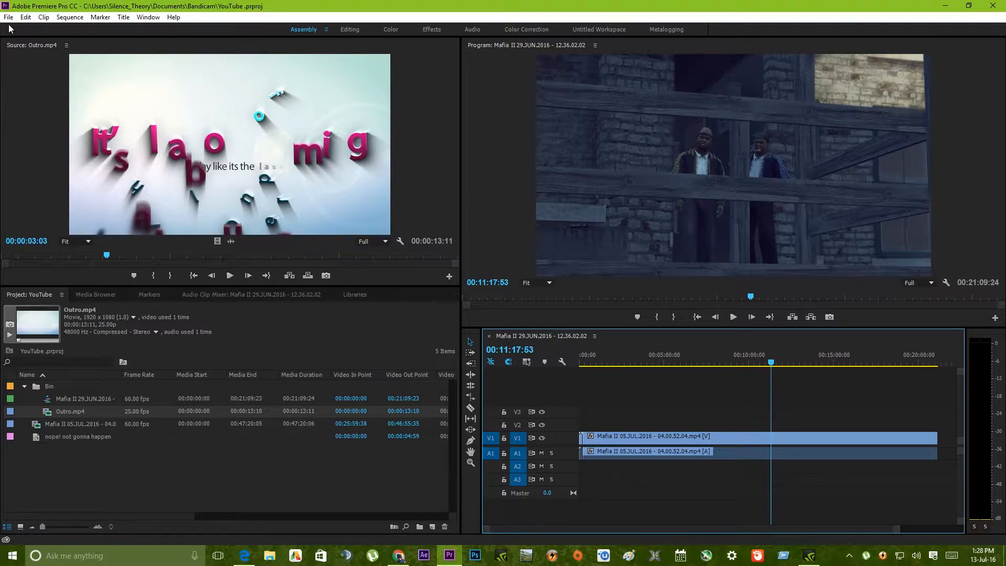
- Bring up Export > Media for the sequence and keep H.264 as the format
click(8, 17)
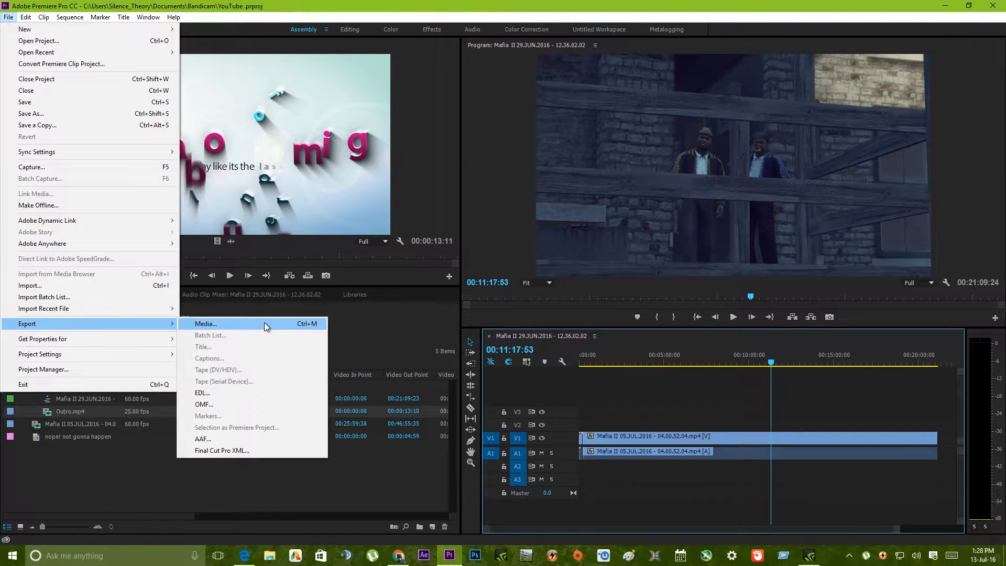
click(205, 324)
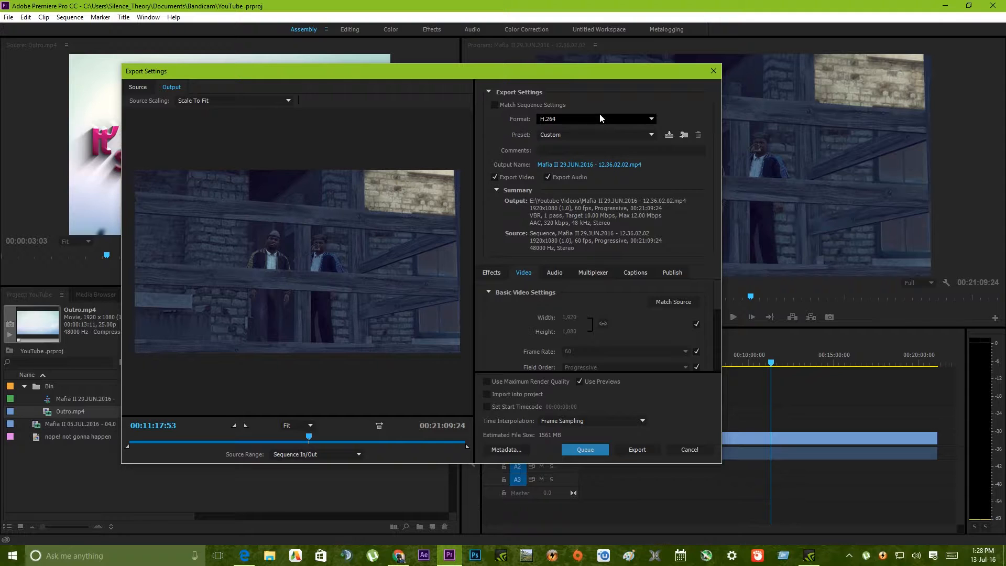
click(650, 118)
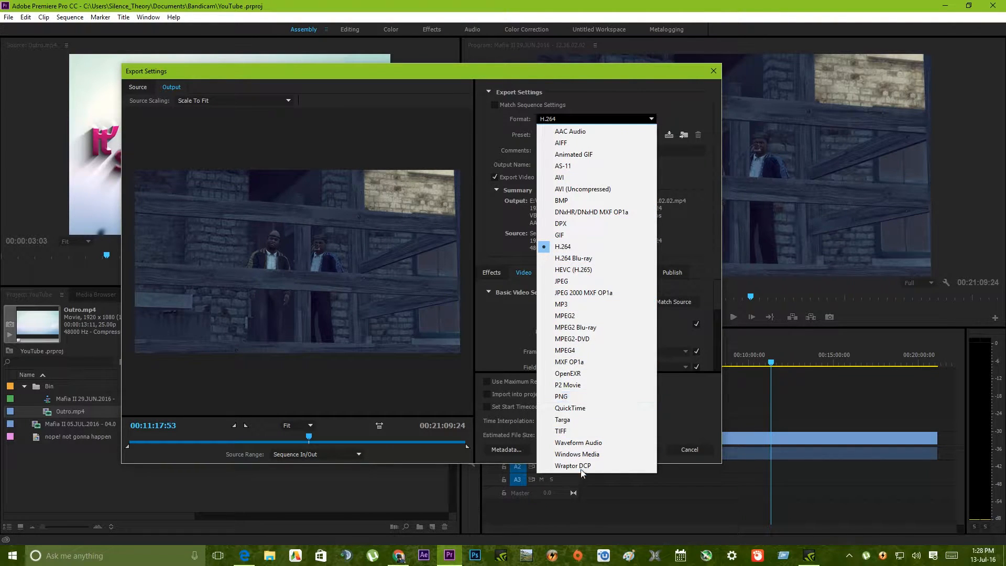
click(563, 247)
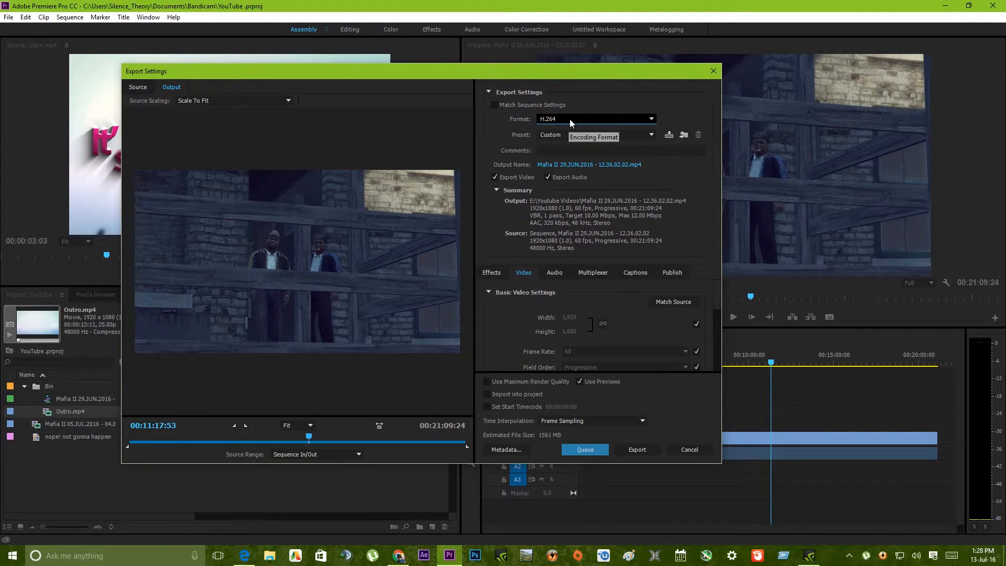
click(651, 134)
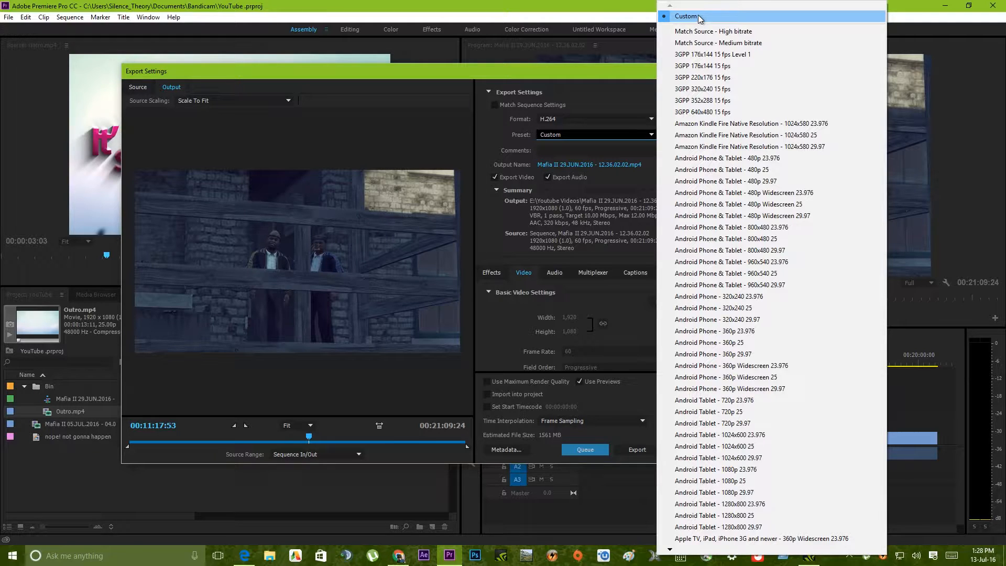
mouse_move(669, 550)
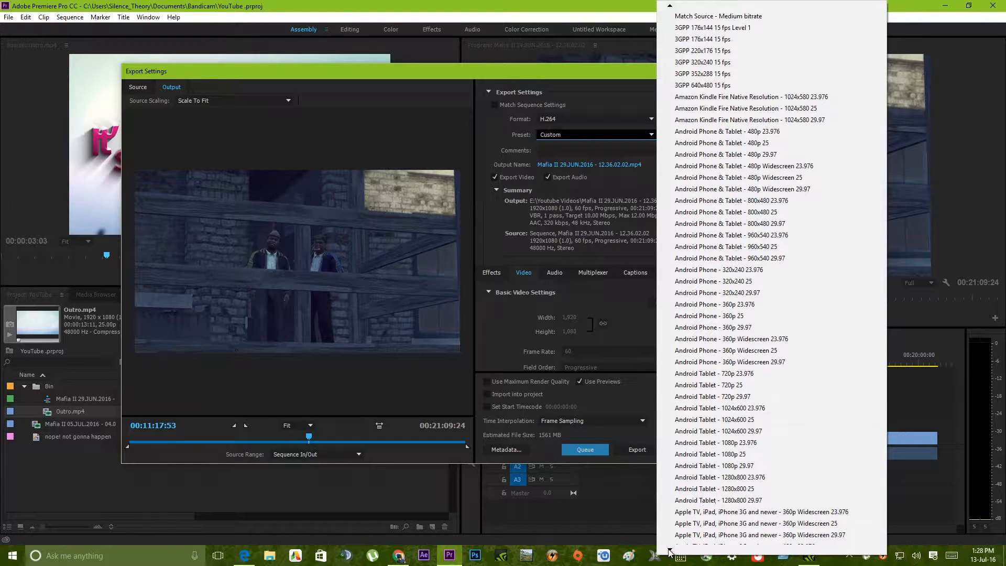
- Choose the YouTube 1080p HD preset, review its bitrate, then return to the Custom preset
scroll(down, 3)
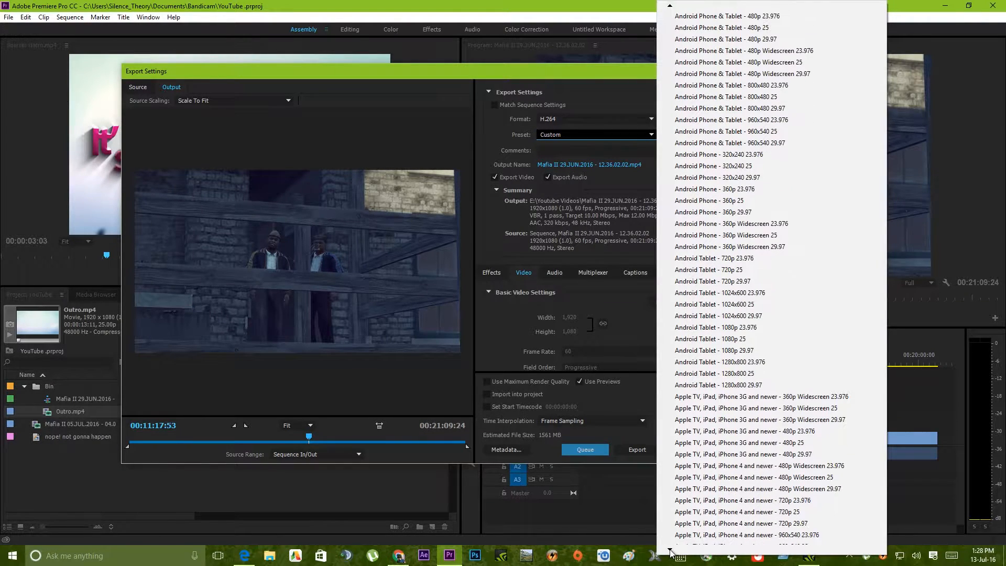
scroll(down, 3)
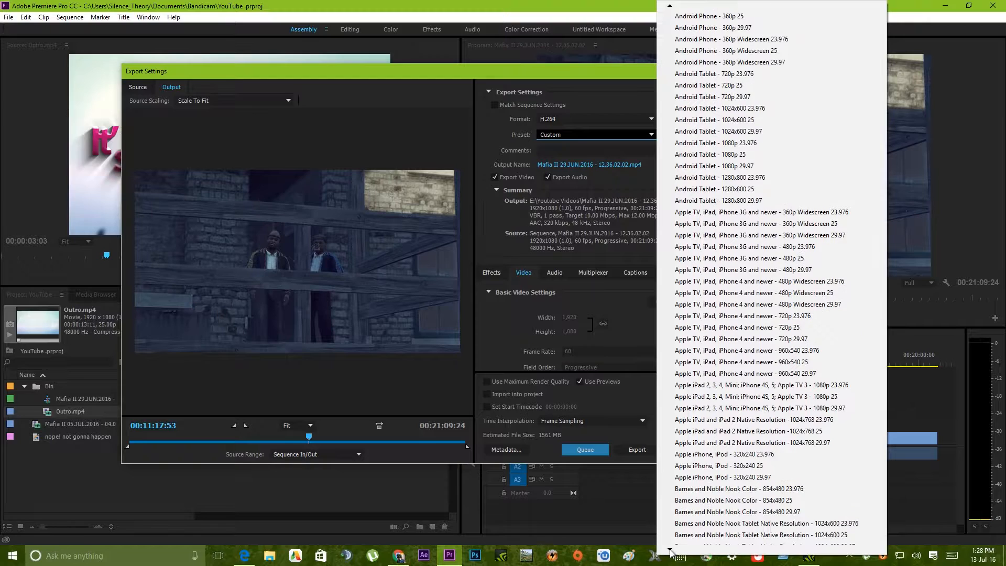
scroll(down, 3)
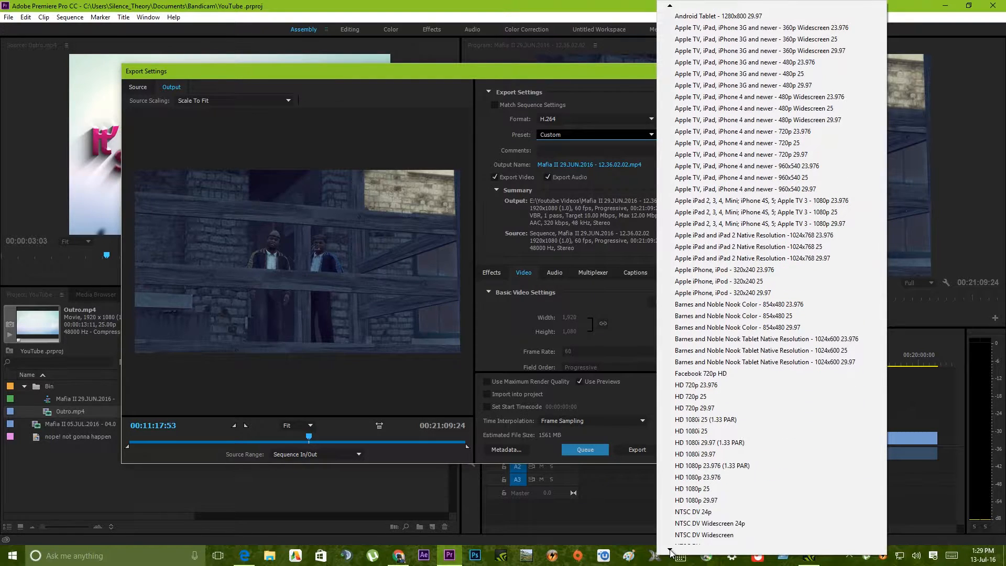
scroll(down, 3)
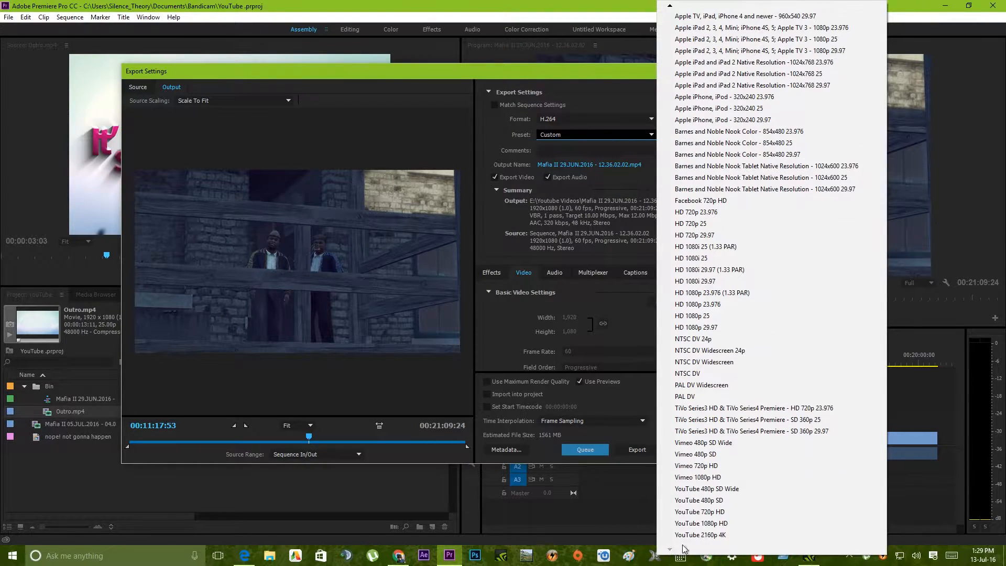
mouse_move(706, 488)
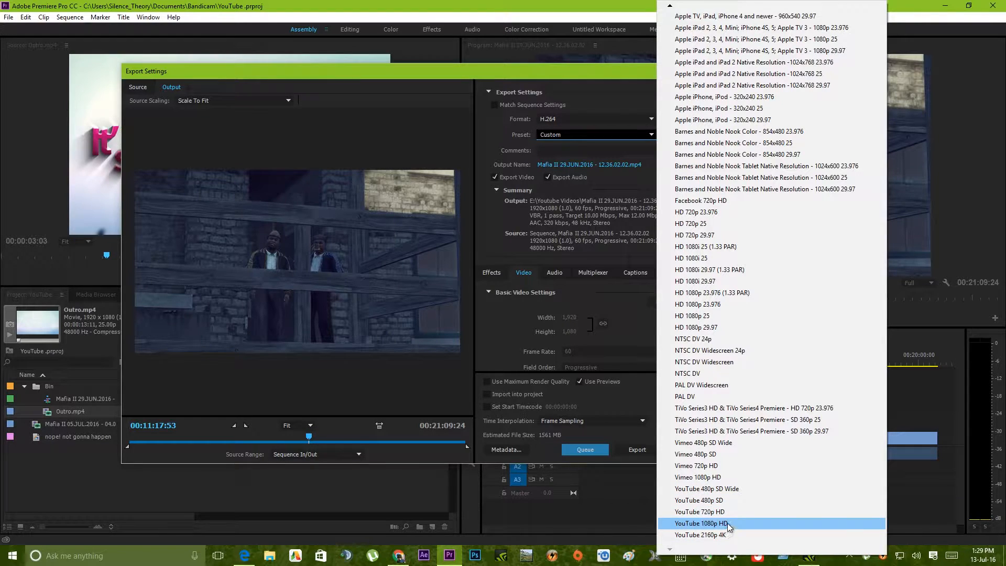
click(701, 523)
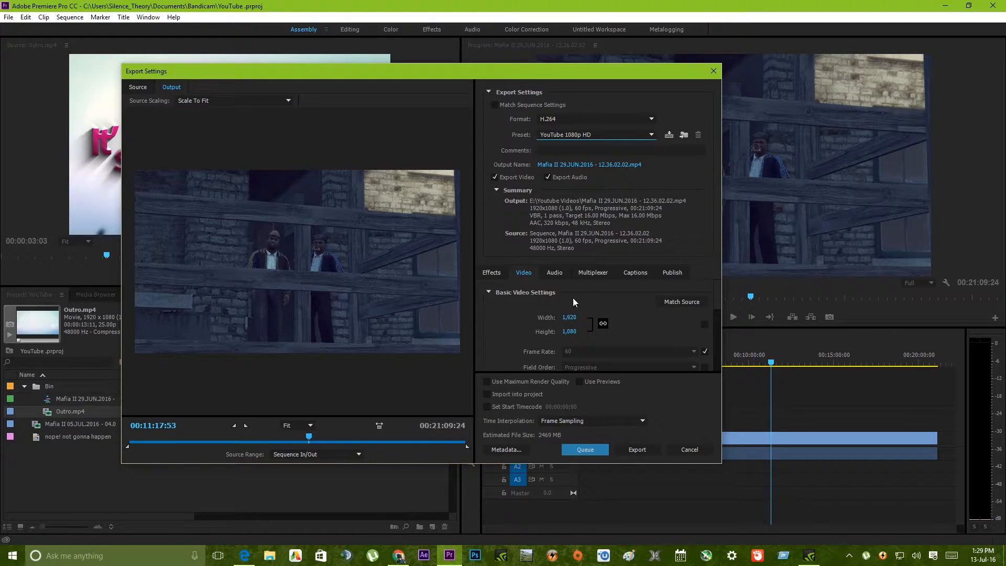
scroll(down, 3)
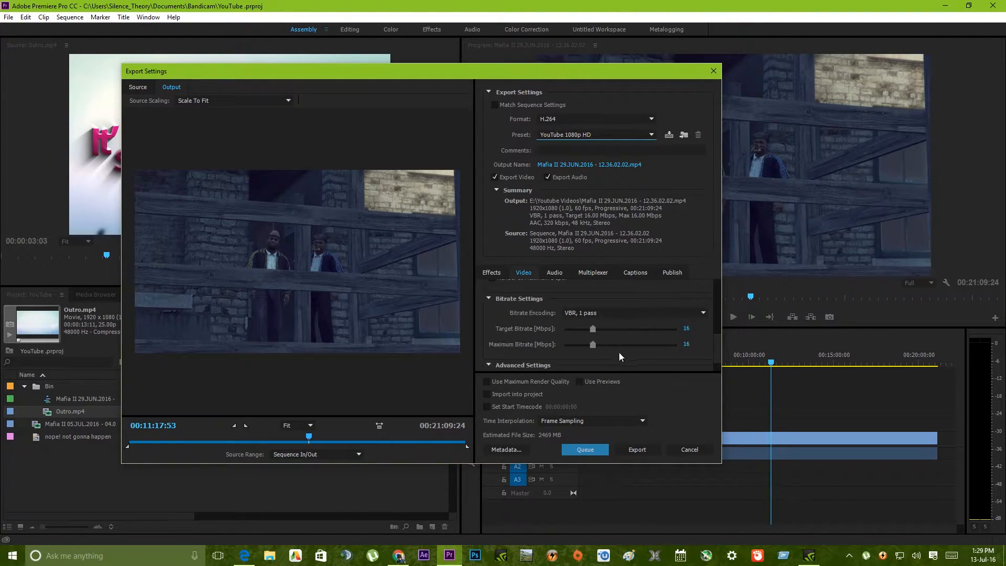
mouse_move(547, 336)
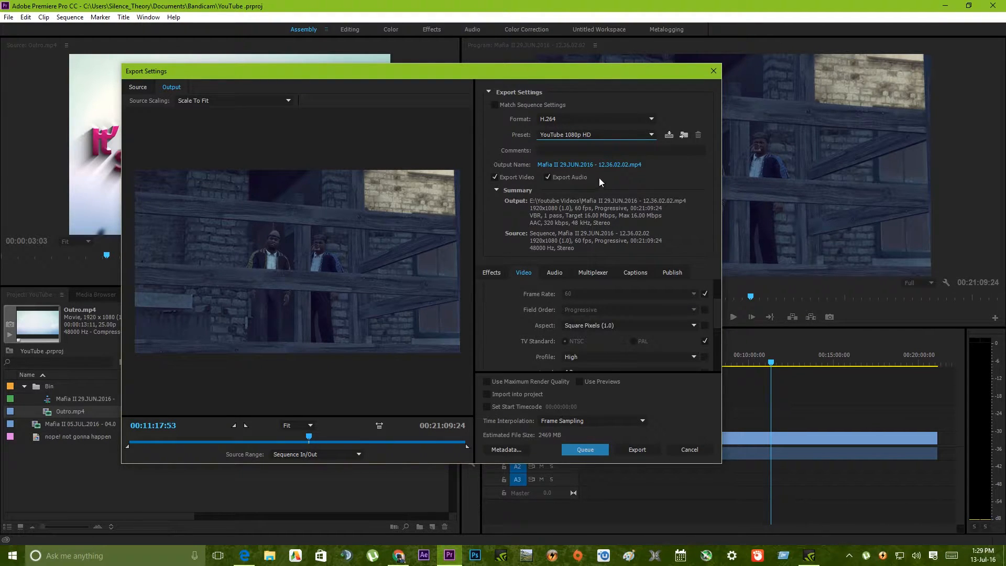
click(651, 135)
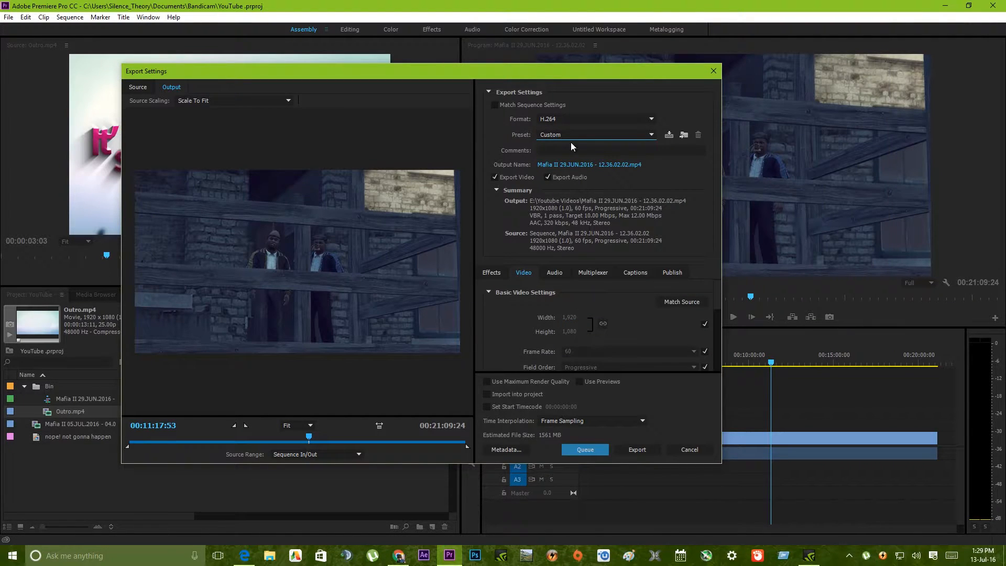
mouse_move(588, 190)
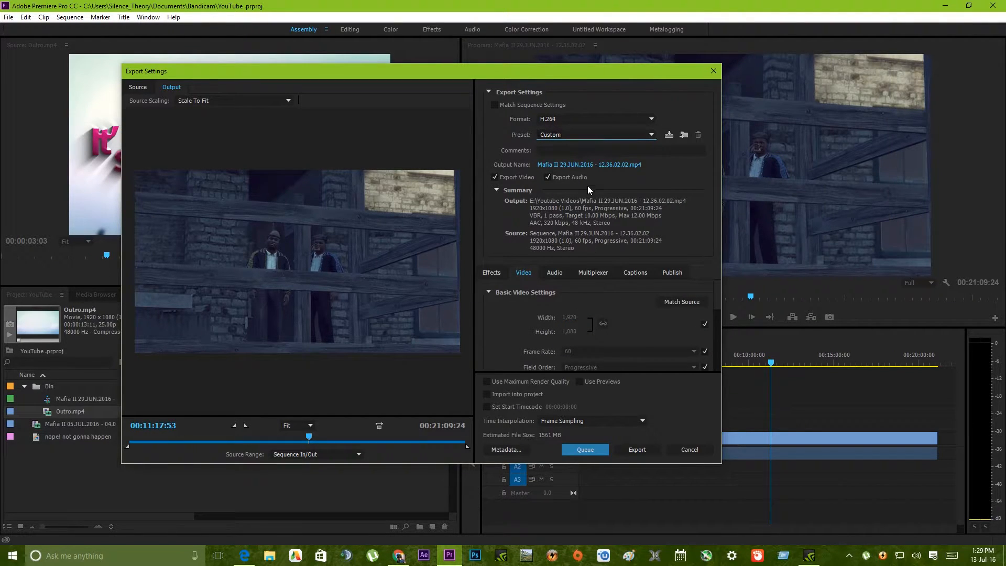
mouse_move(575, 336)
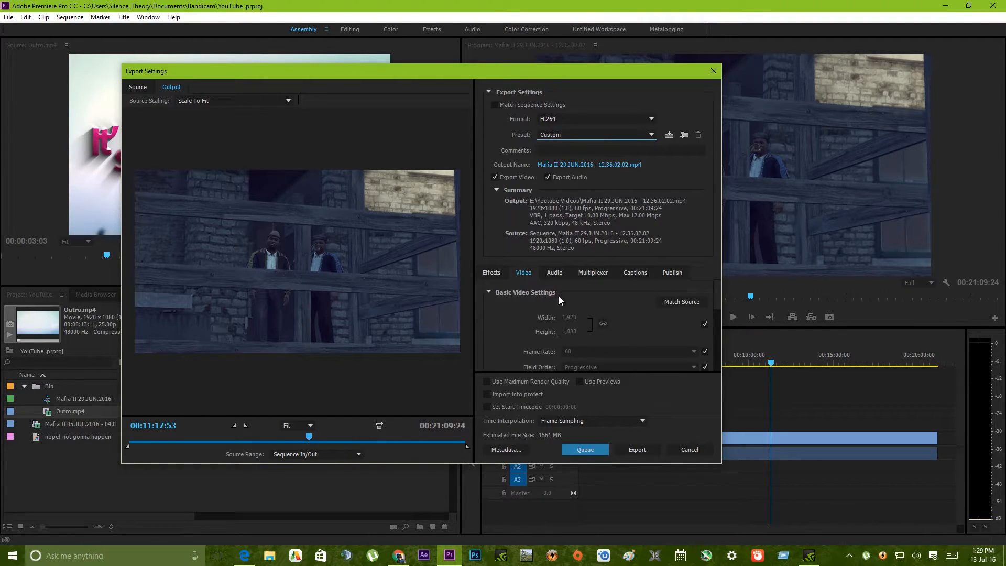
scroll(down, 3)
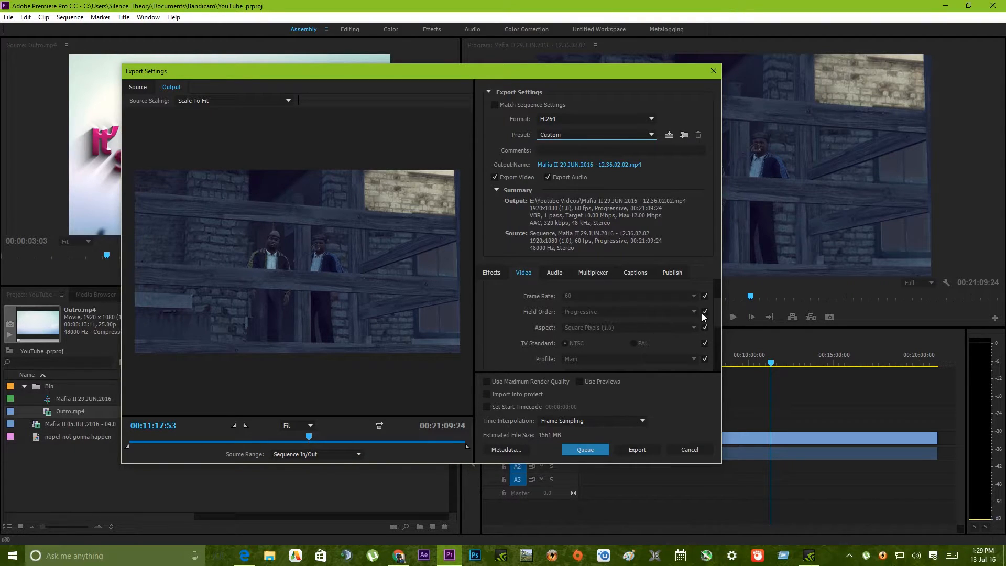
mouse_move(696, 312)
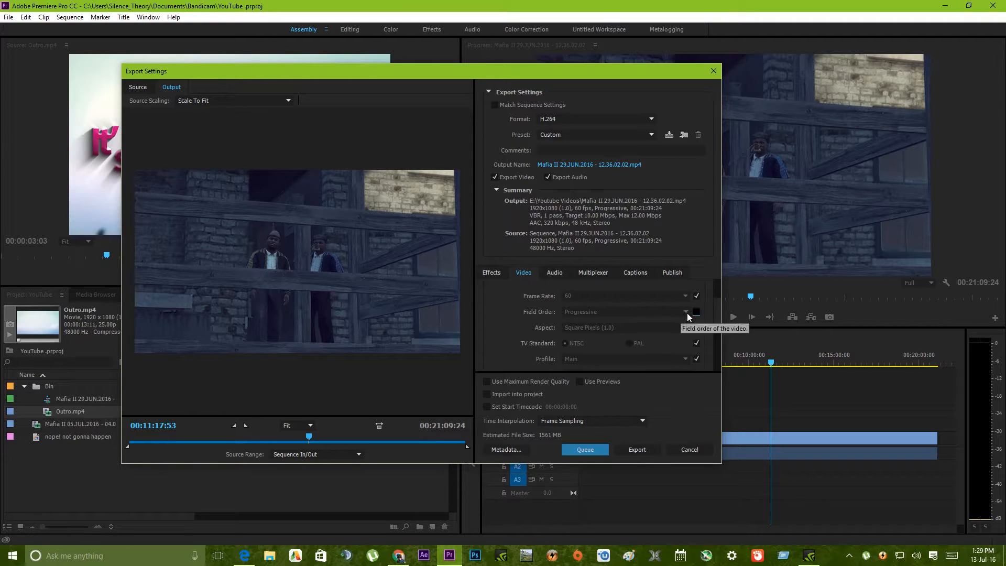
mouse_move(685, 327)
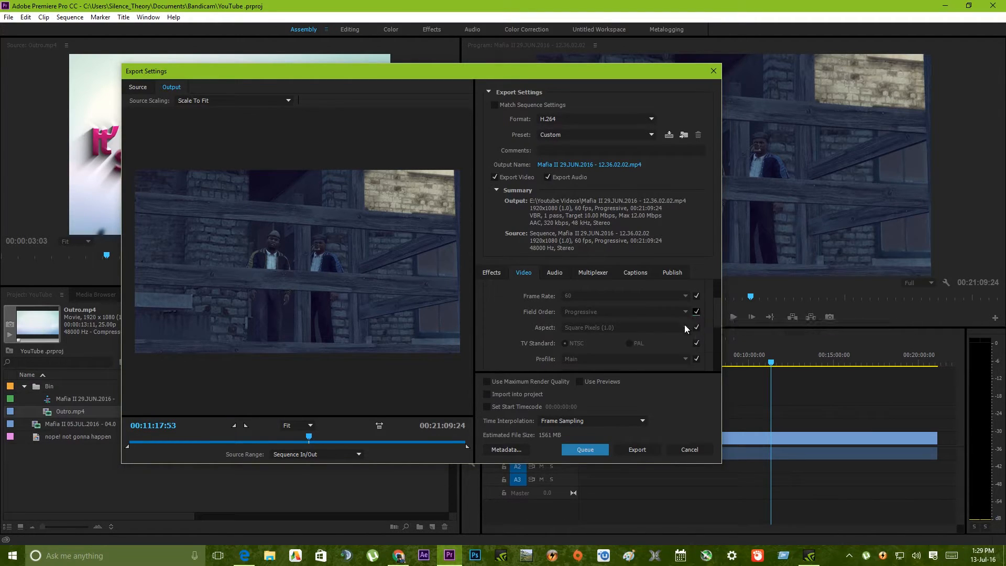
mouse_move(697, 312)
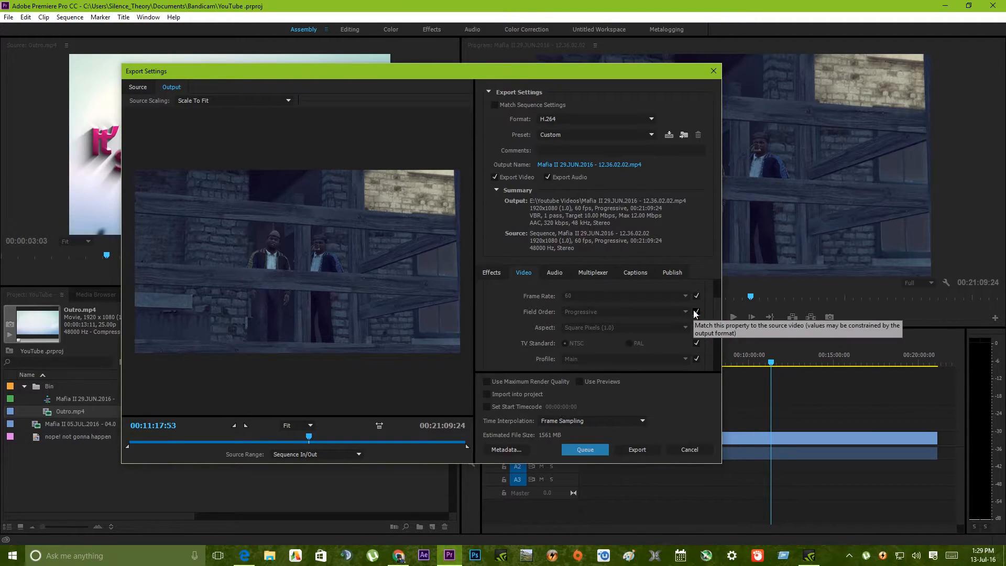
mouse_move(659, 327)
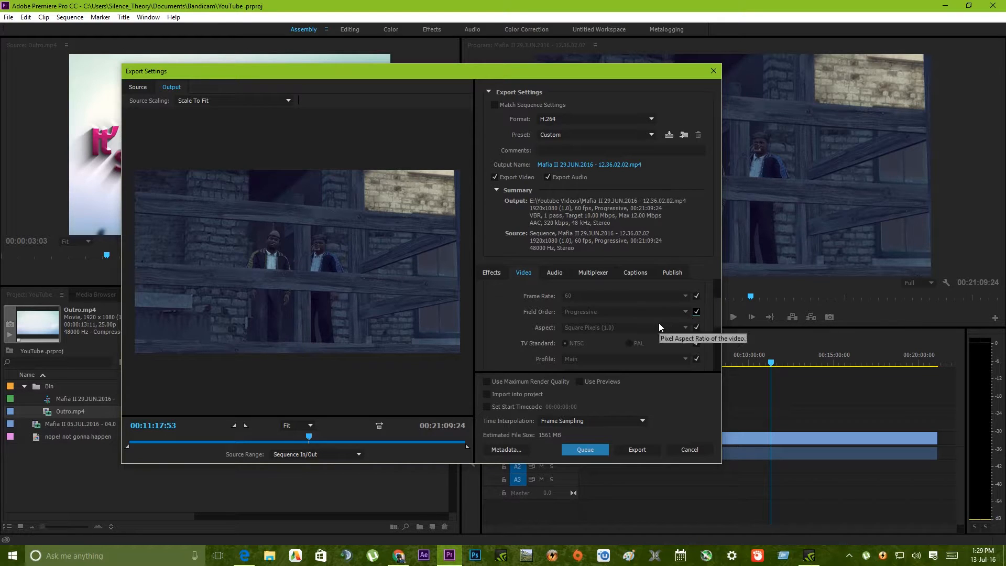
scroll(down, 3)
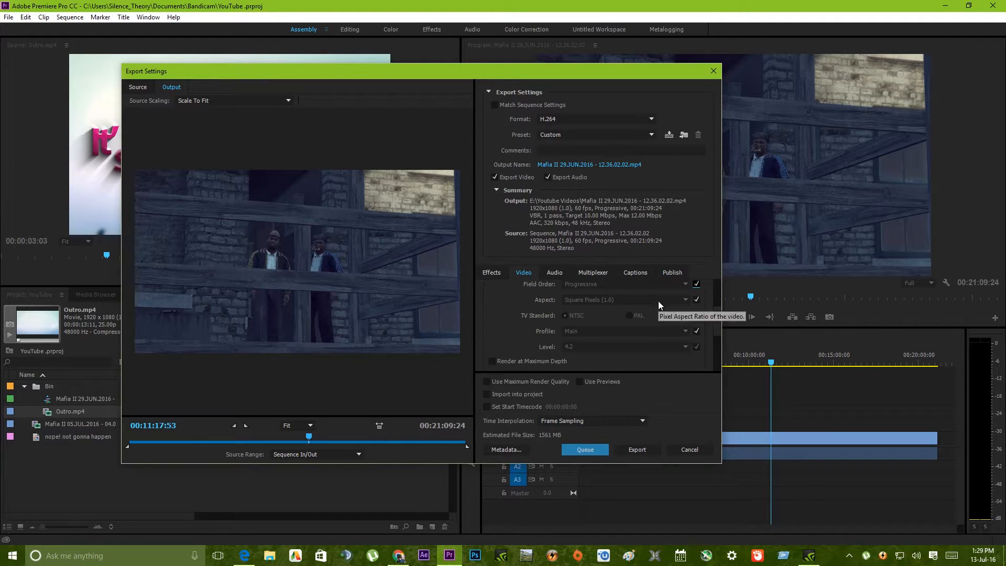
mouse_move(672, 302)
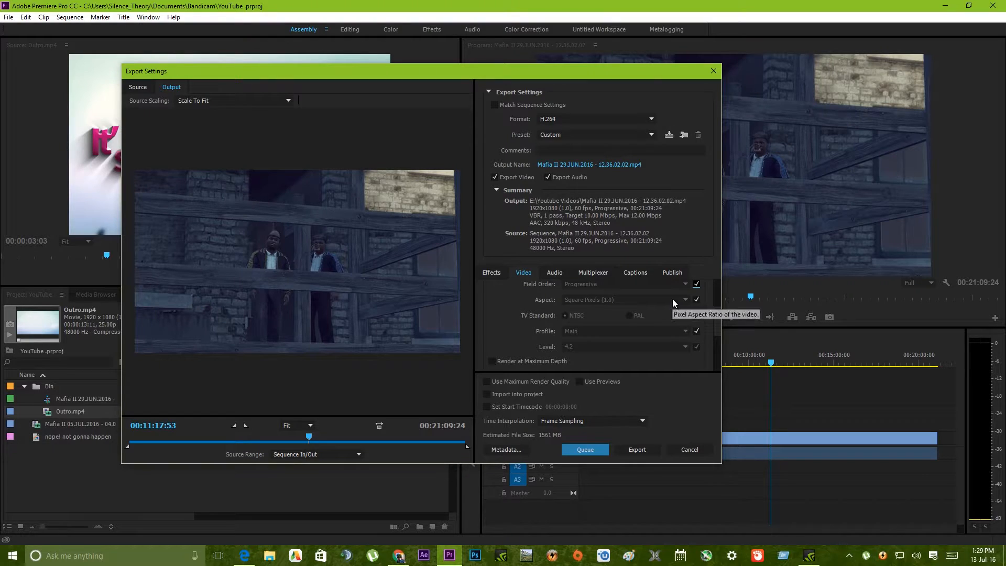
mouse_move(449, 171)
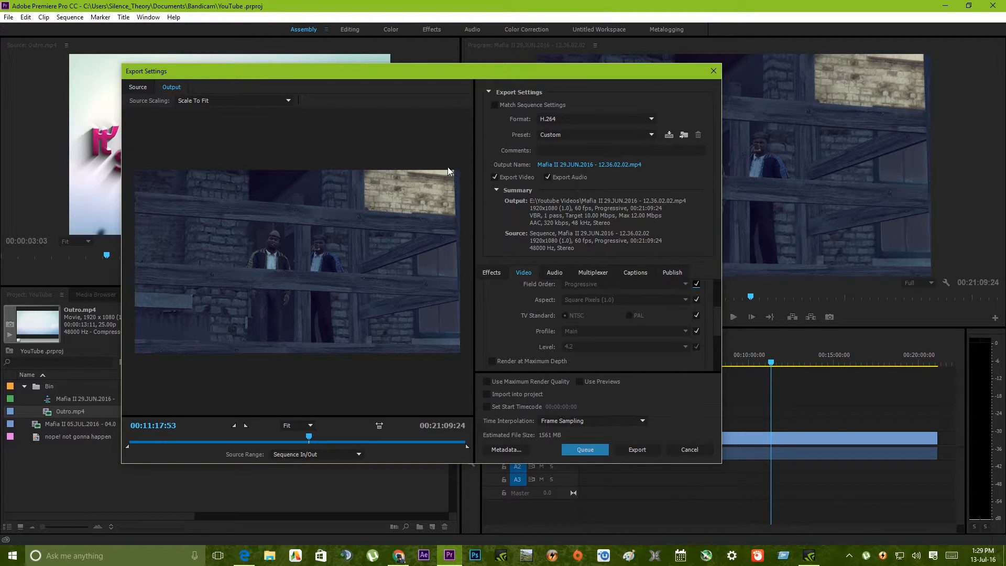
mouse_move(163, 402)
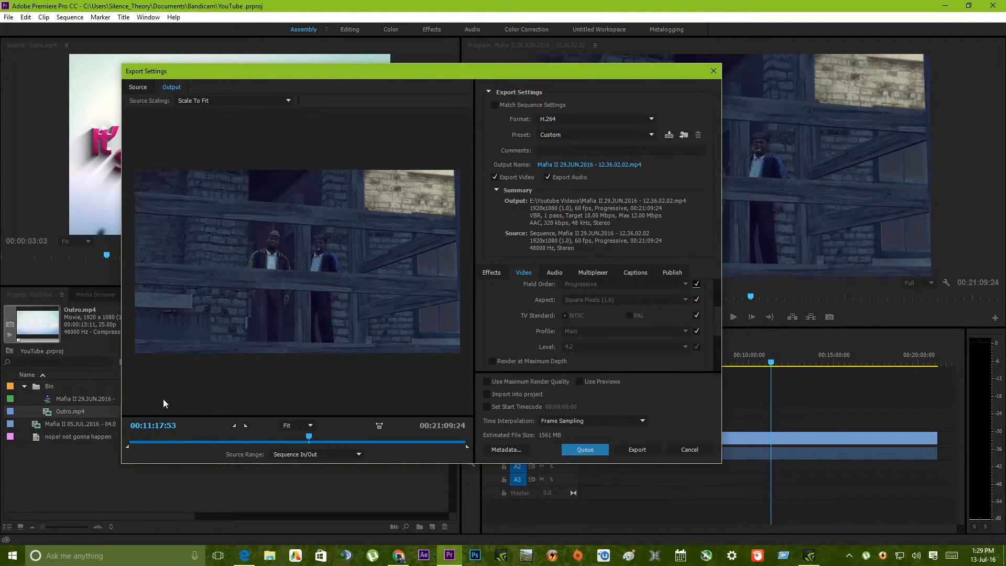
mouse_move(673, 307)
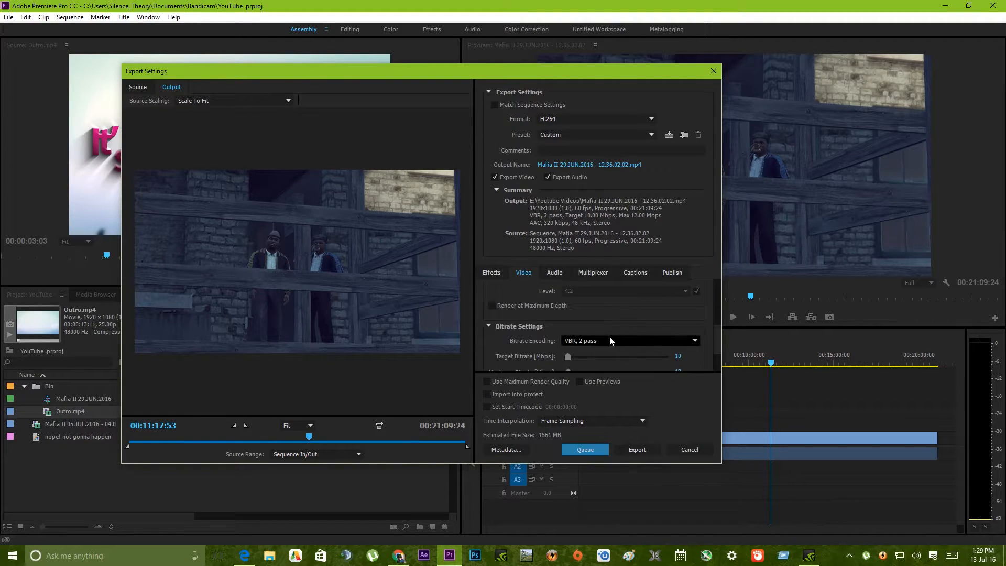
mouse_move(670, 302)
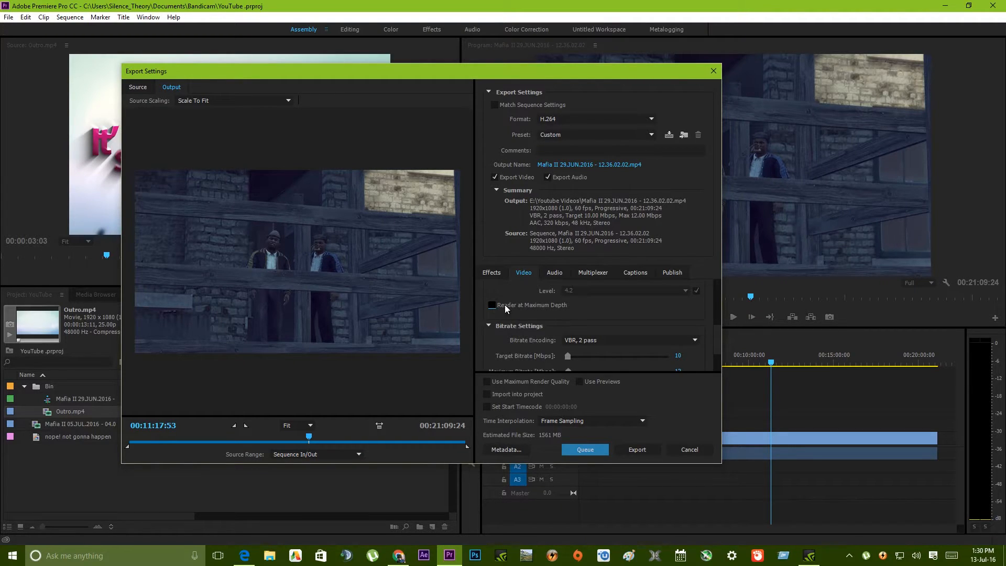
mouse_move(530, 308)
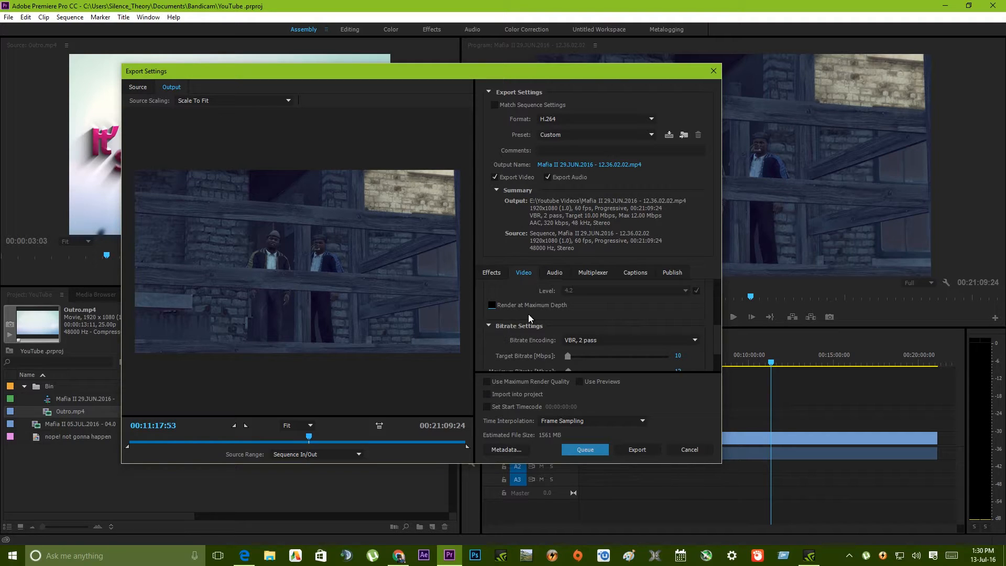
- Restore the Target Bitrate value to 10 Mbps in the bitrate settings
scroll(down, 3)
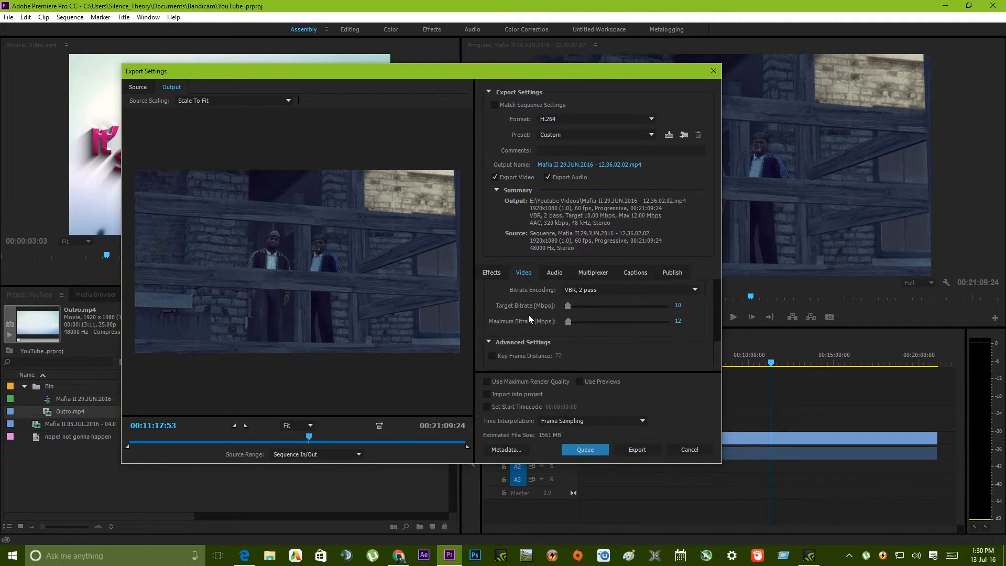
scroll(down, 3)
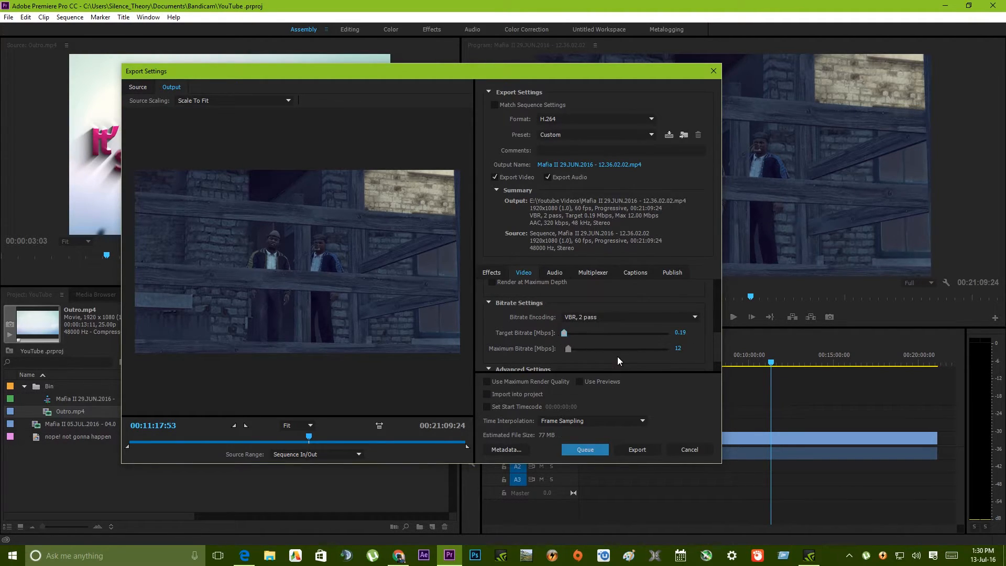
mouse_move(688, 337)
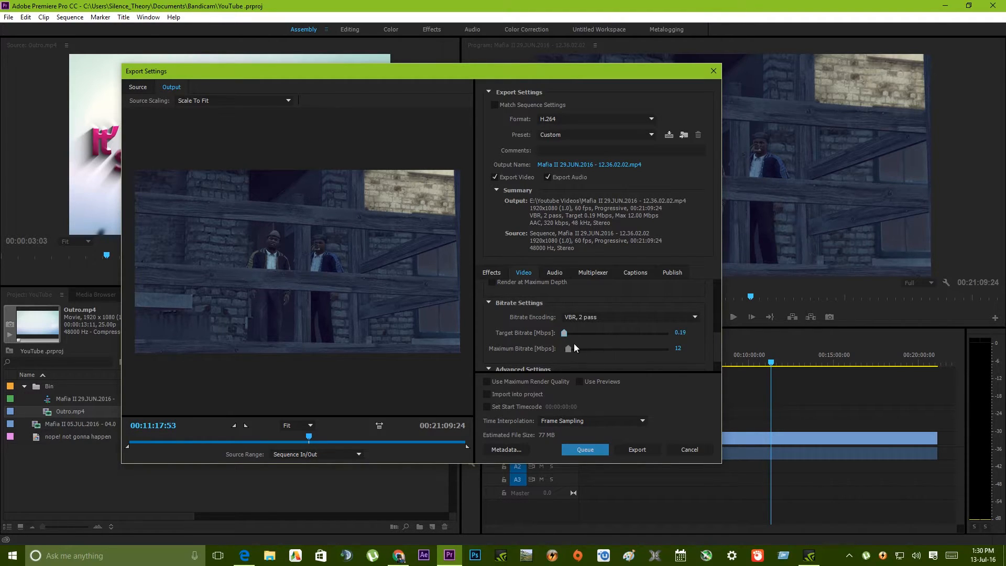
mouse_move(607, 343)
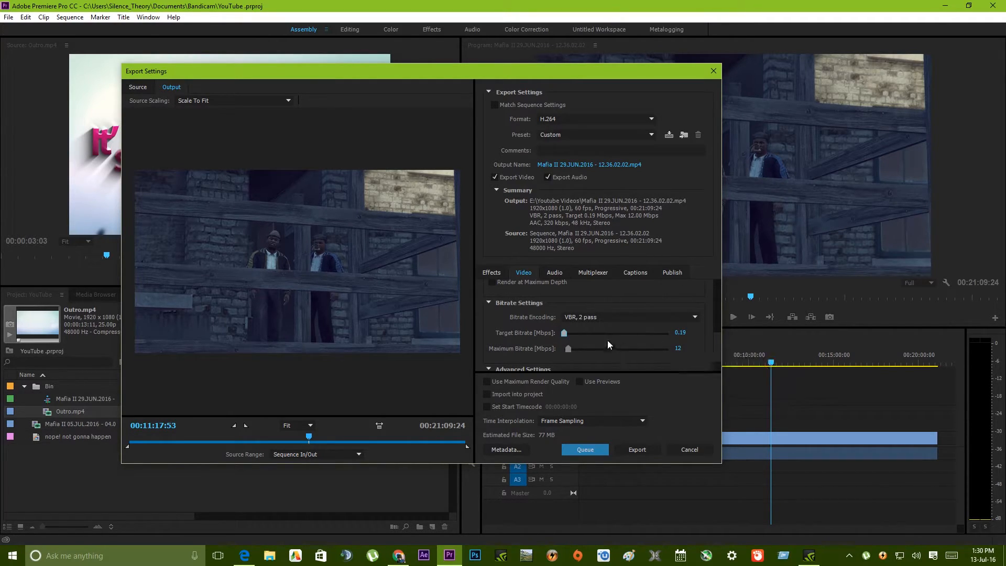
mouse_move(563, 332)
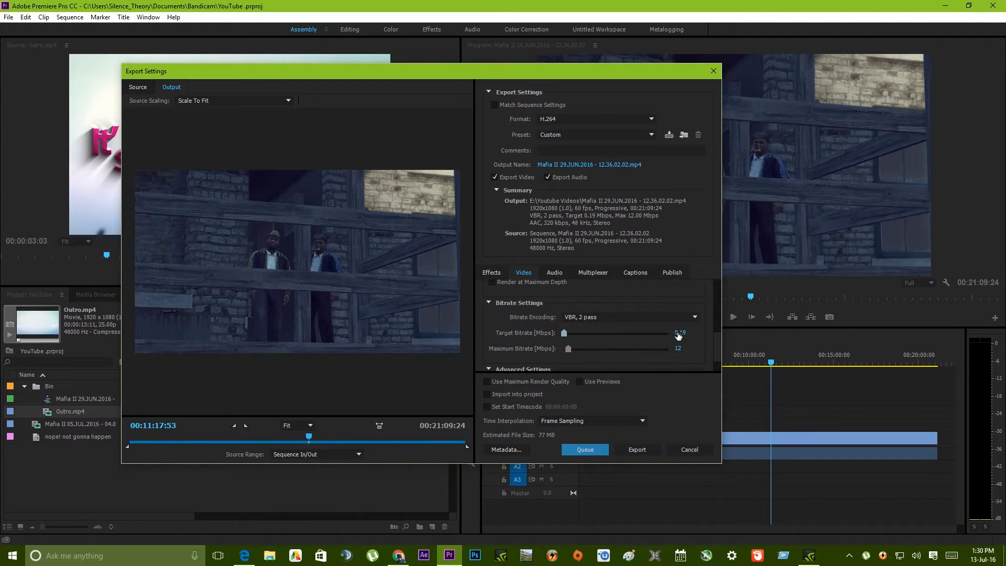
double_click(681, 332)
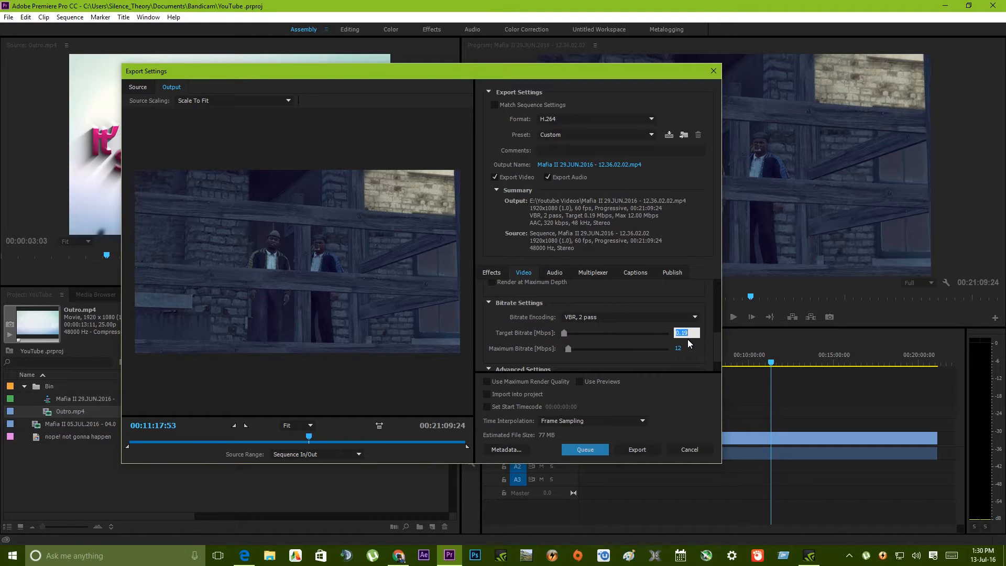
text(10)
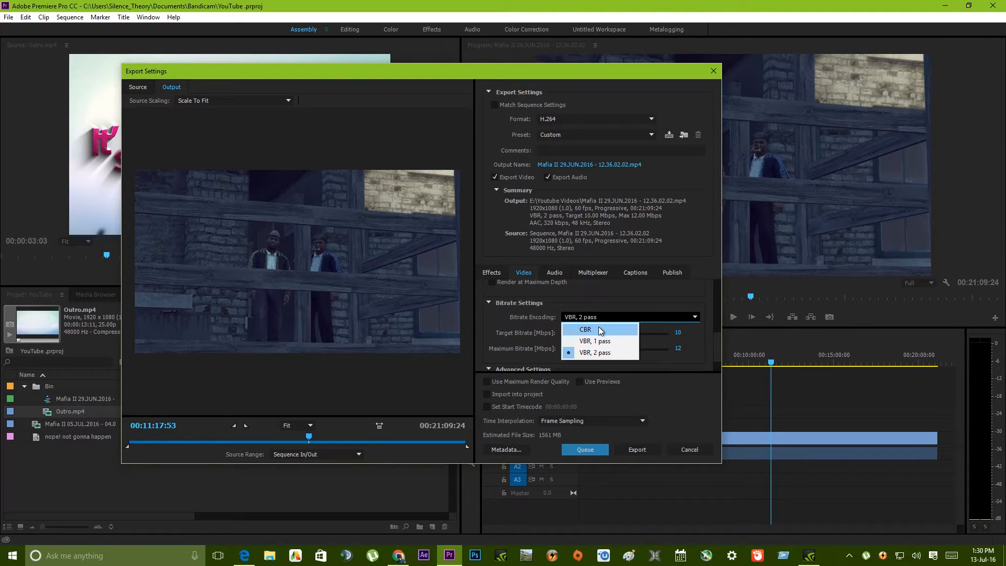
- Set bitrate encoding to VBR, 1 pass with a 12 Mbps maximum bitrate
click(594, 340)
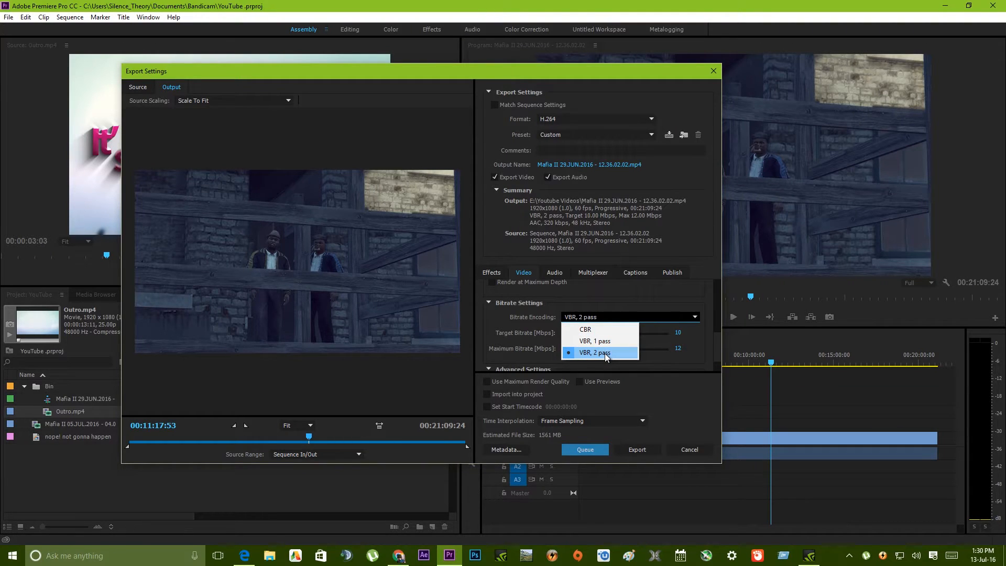
click(584, 329)
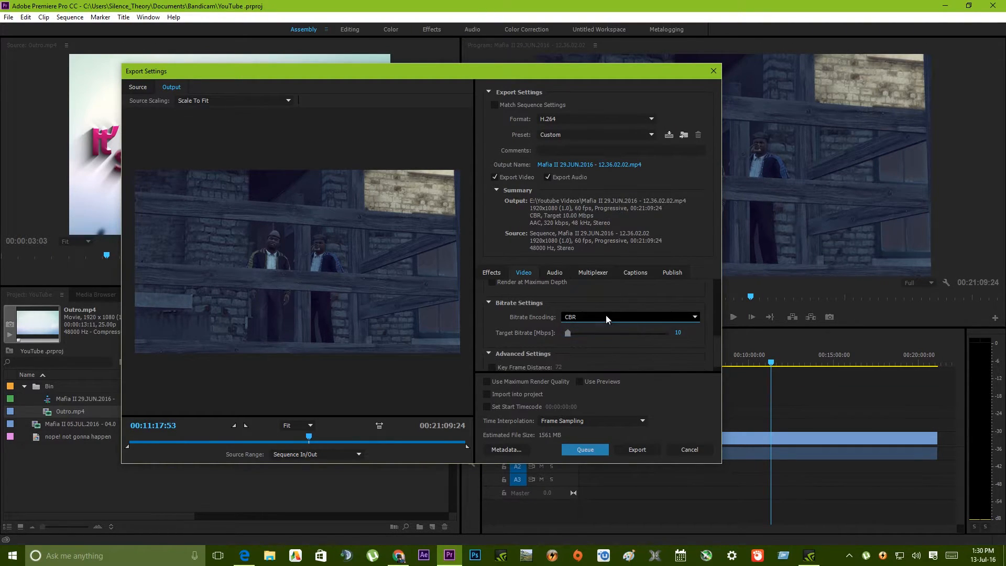
click(630, 316)
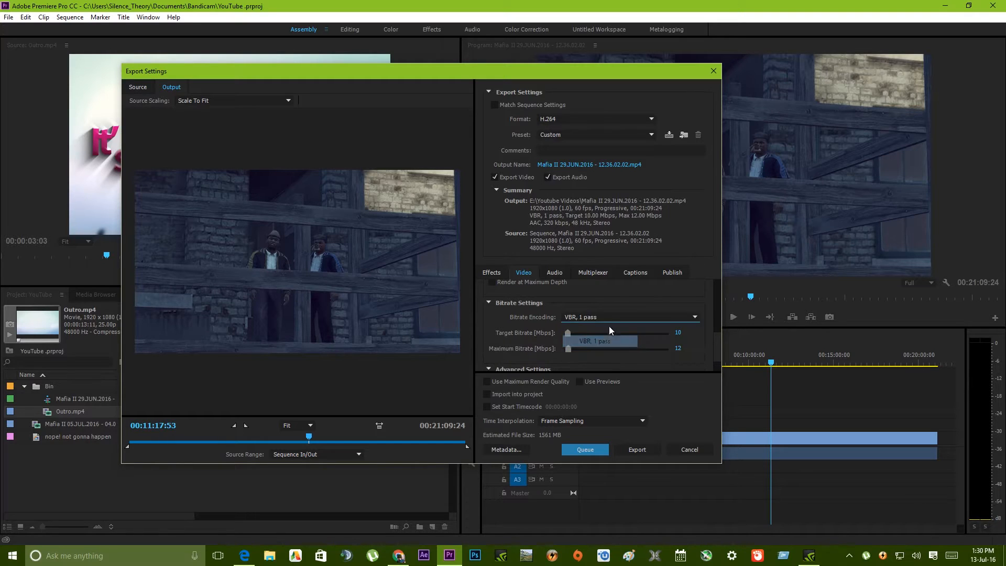
mouse_move(628, 317)
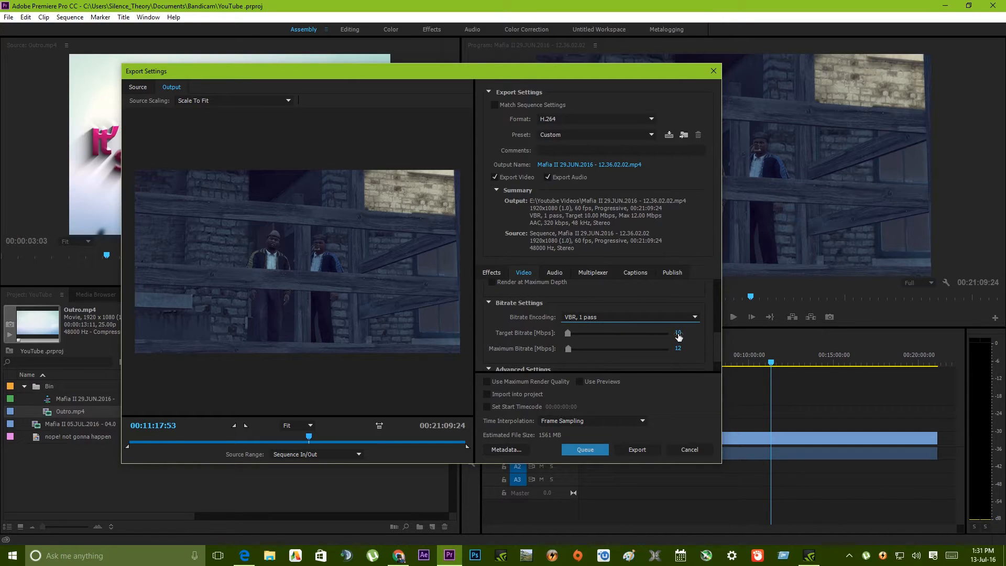
mouse_move(610, 357)
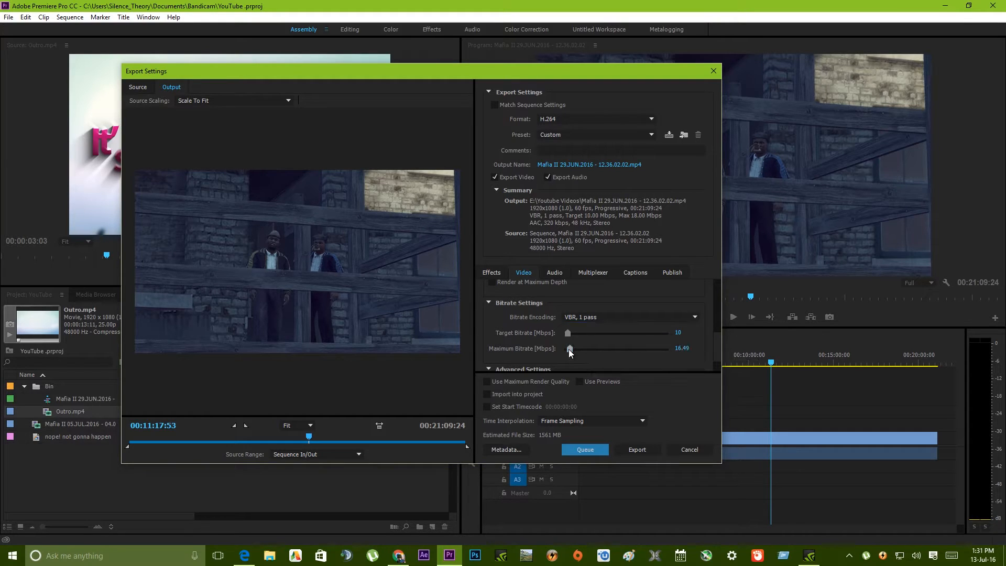
double_click(682, 348)
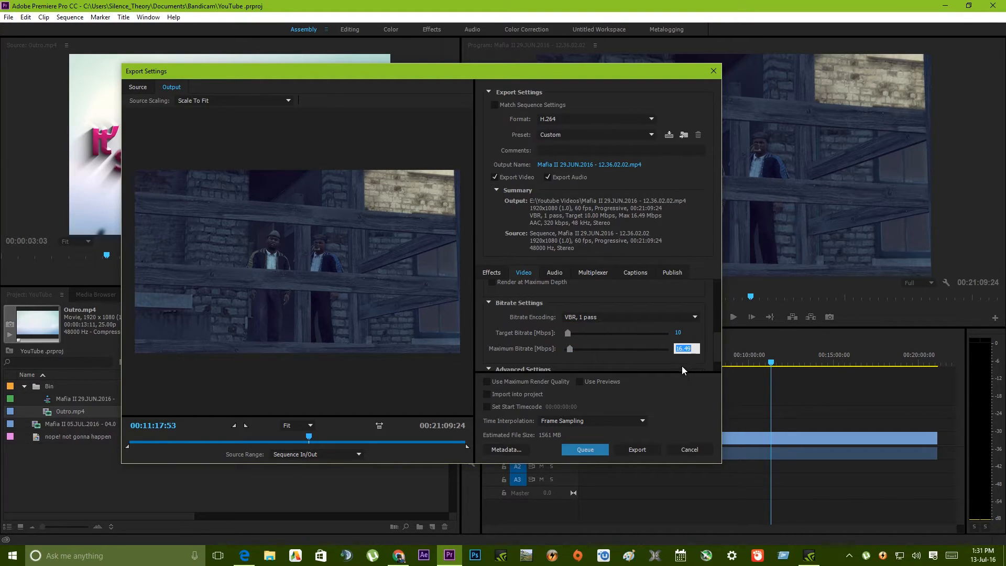
text(12)
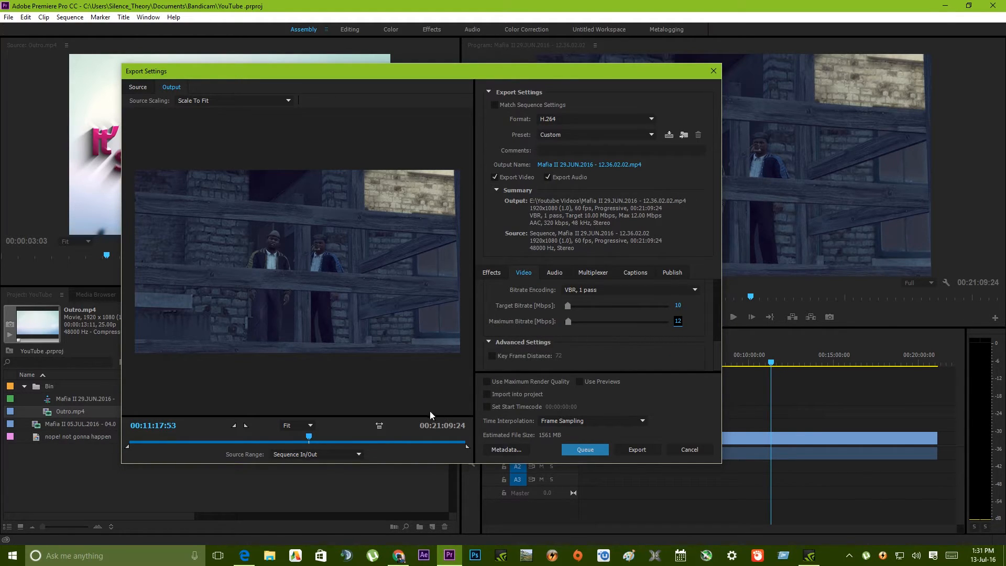
mouse_move(571, 194)
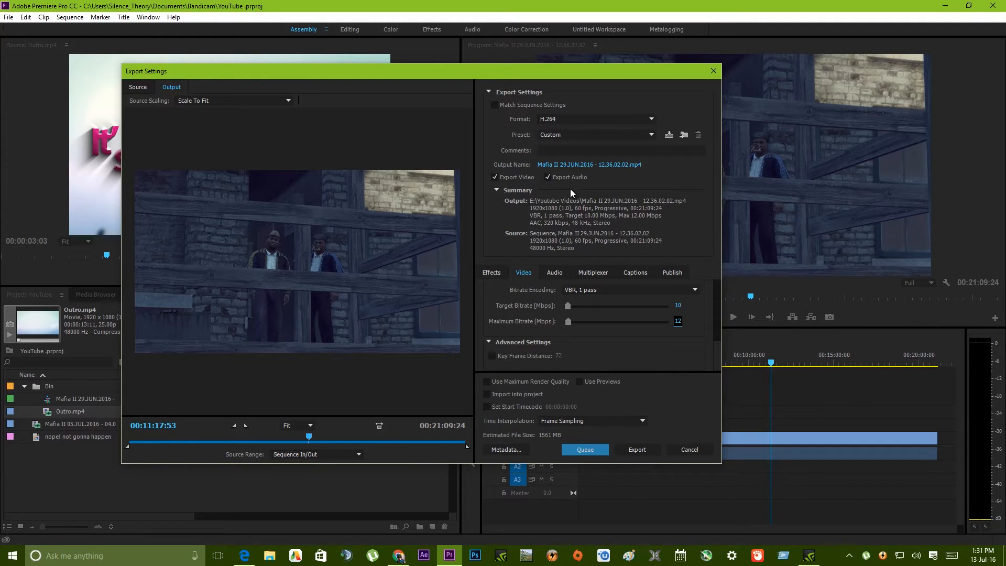
mouse_move(588, 164)
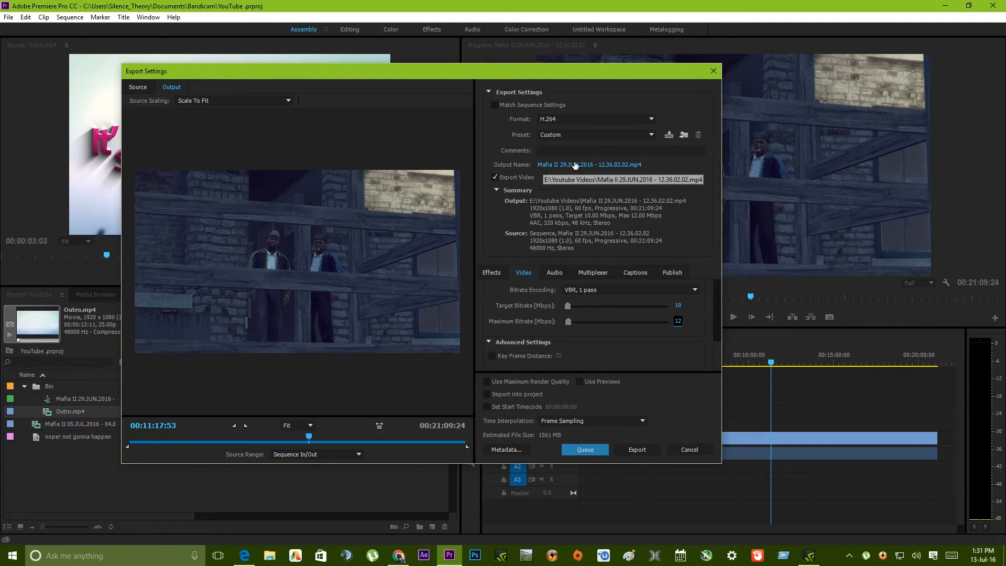
mouse_move(582, 167)
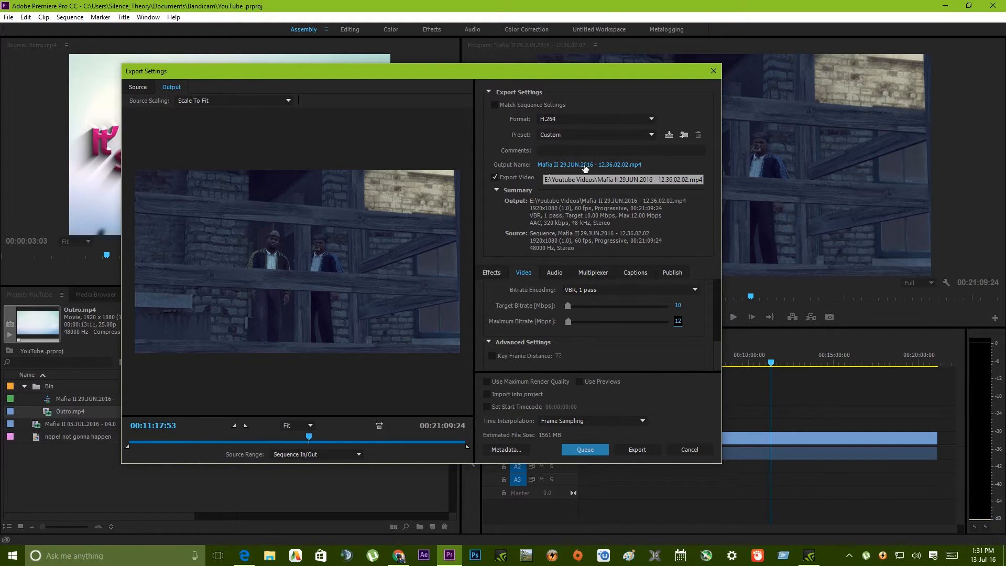
- Save the output as Part 4.mp4 in E:\Youtube Videos
click(588, 164)
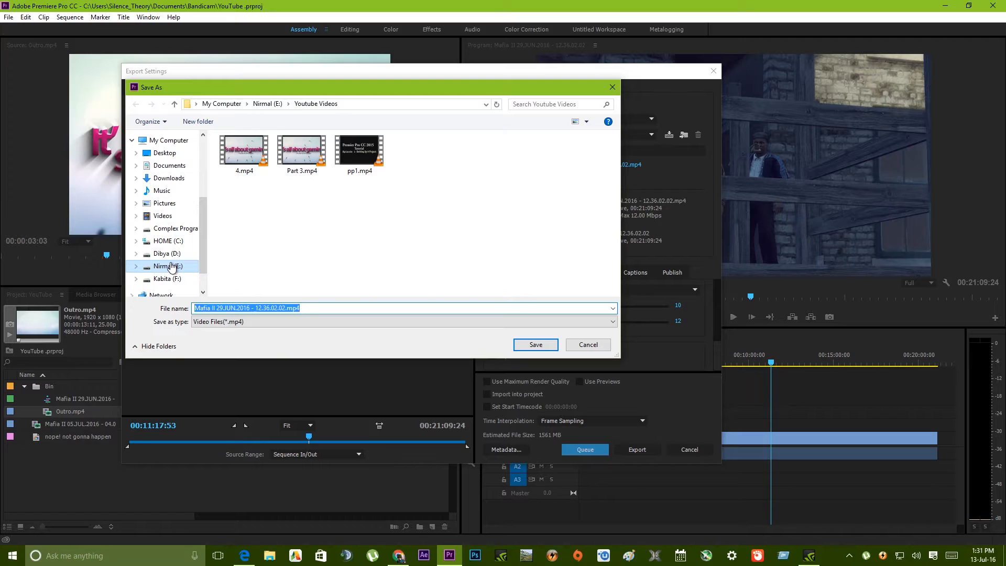
click(168, 266)
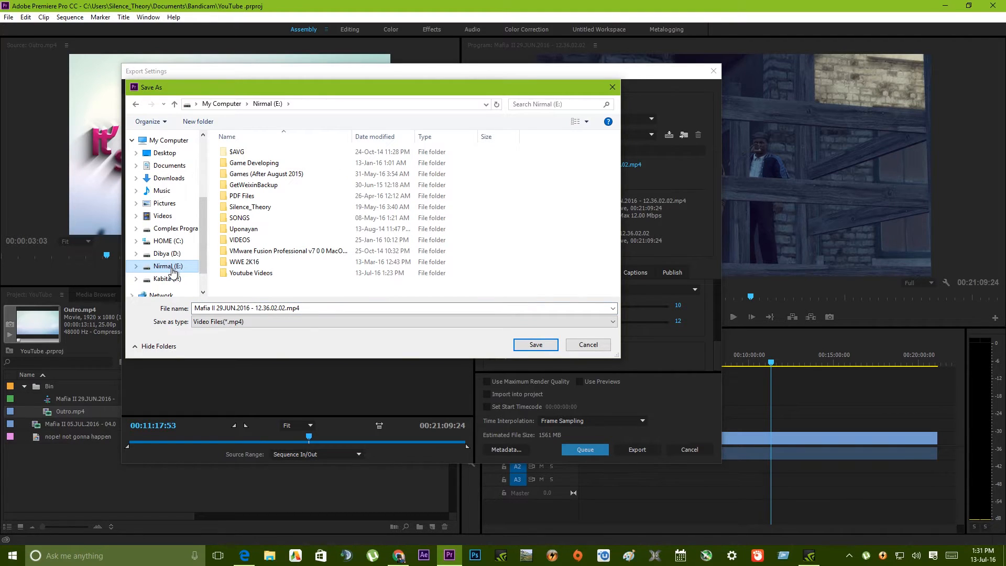
mouse_move(171, 272)
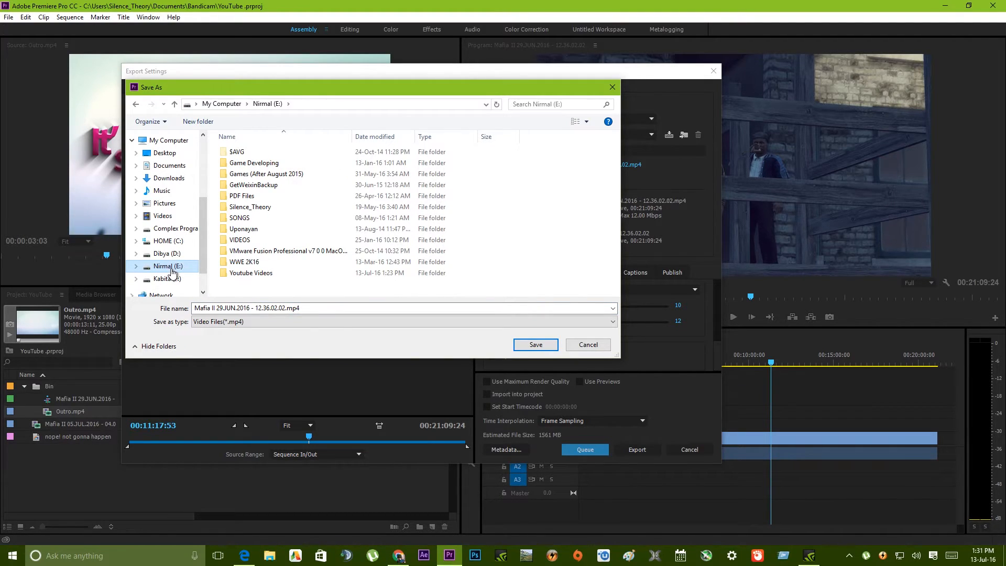
click(250, 272)
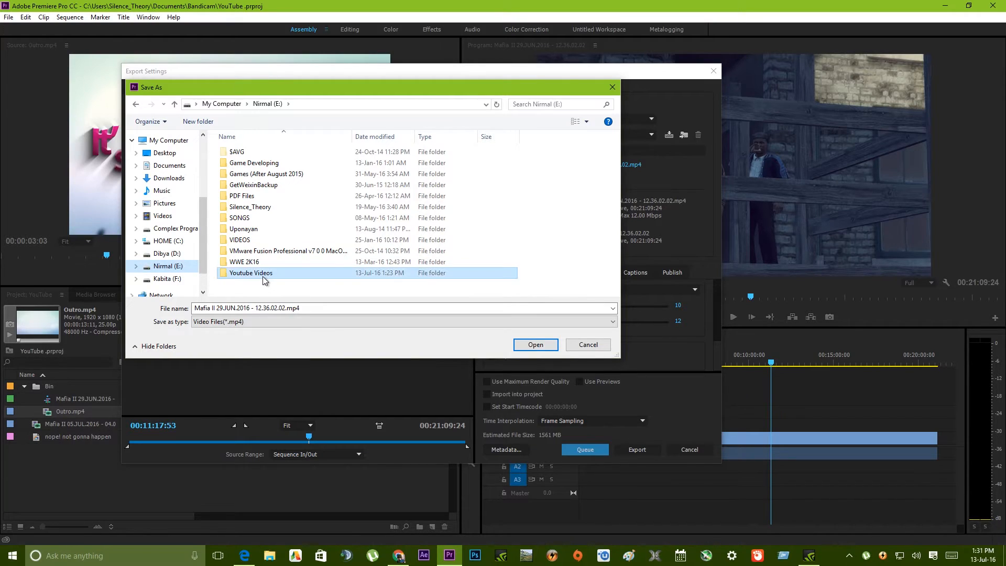
double_click(250, 272)
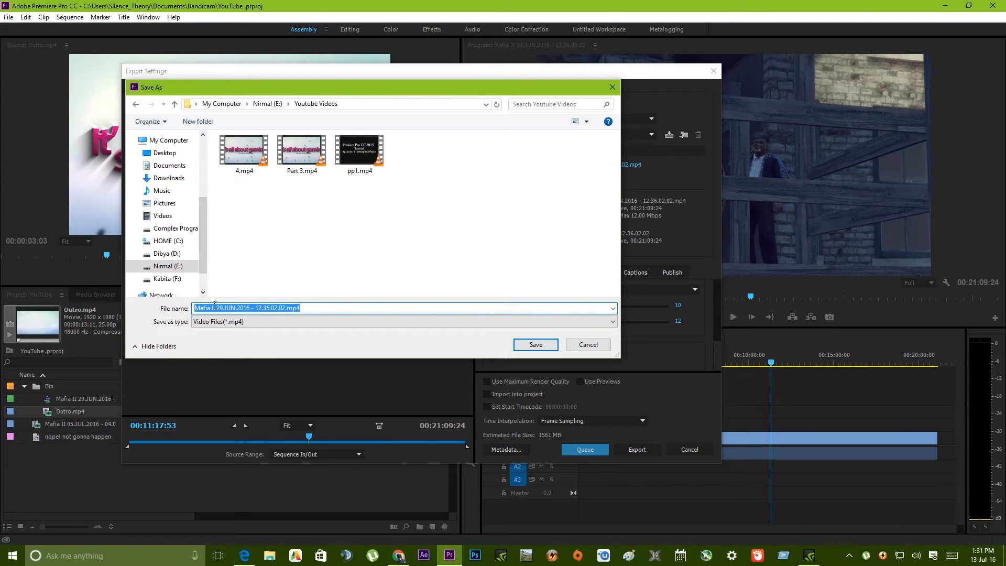
text(Part)
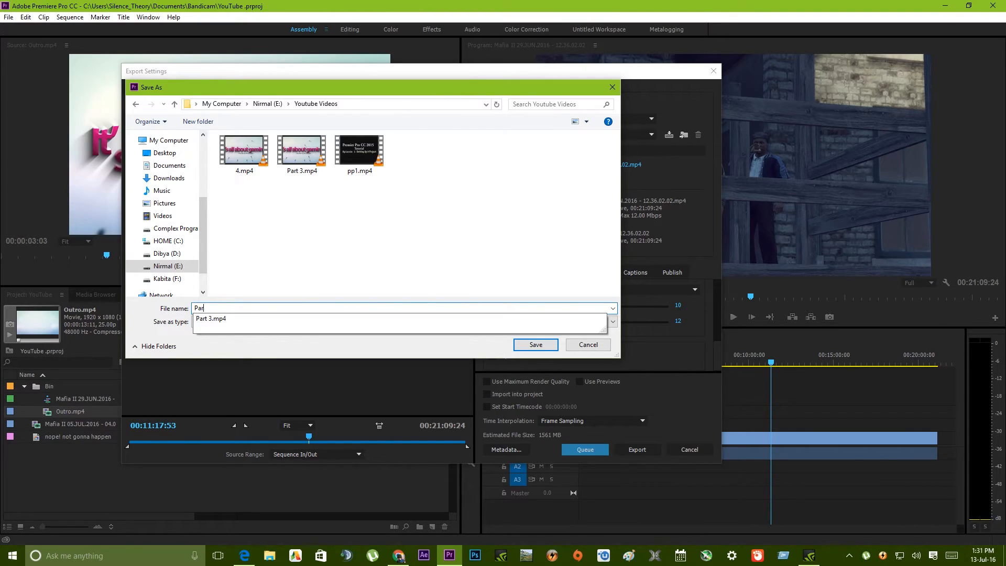
text(4)
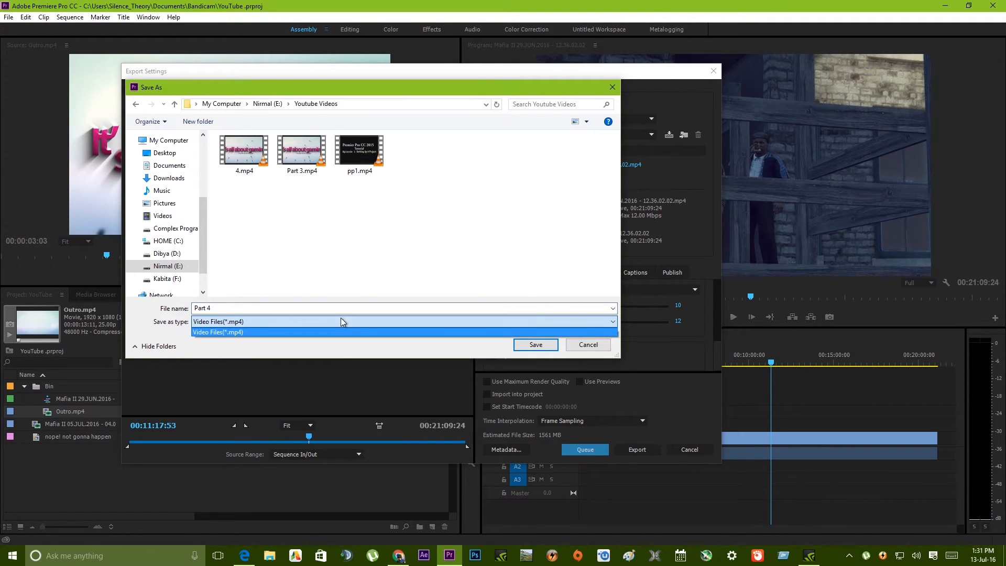
click(536, 345)
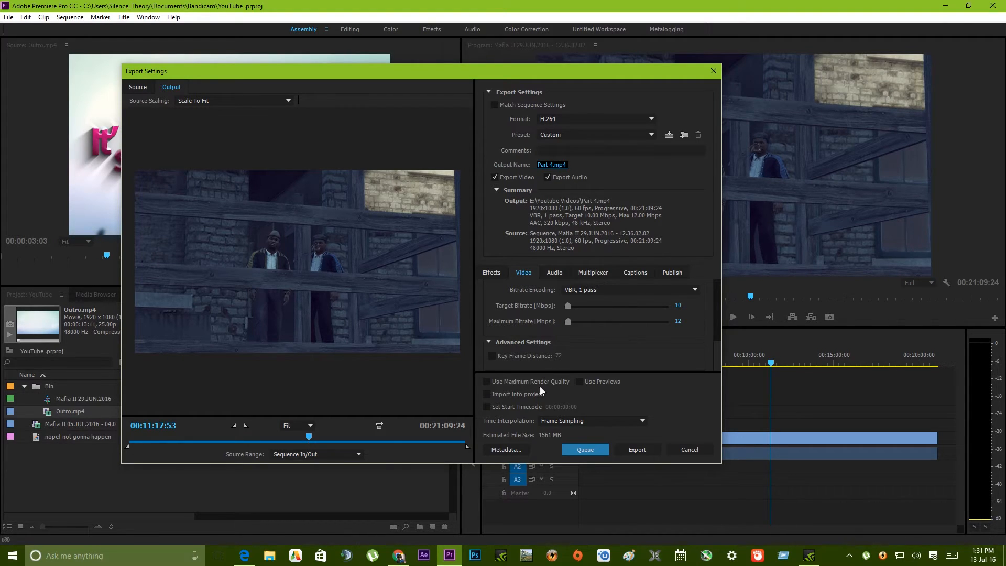
mouse_move(637, 449)
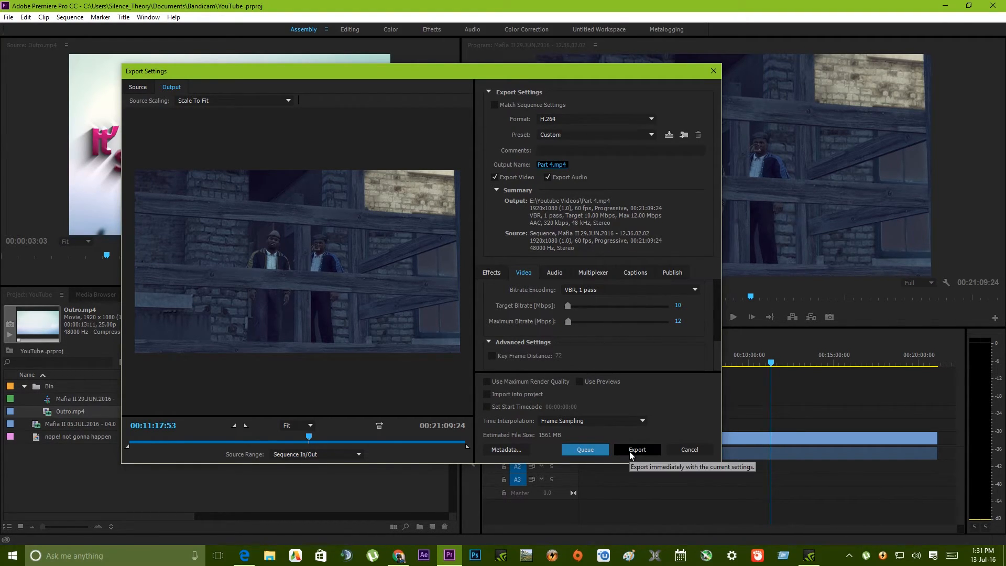
- Enable the Lumetri Look / LUT effect with Overall Desaturation 0.6 and review the other effects
click(492, 272)
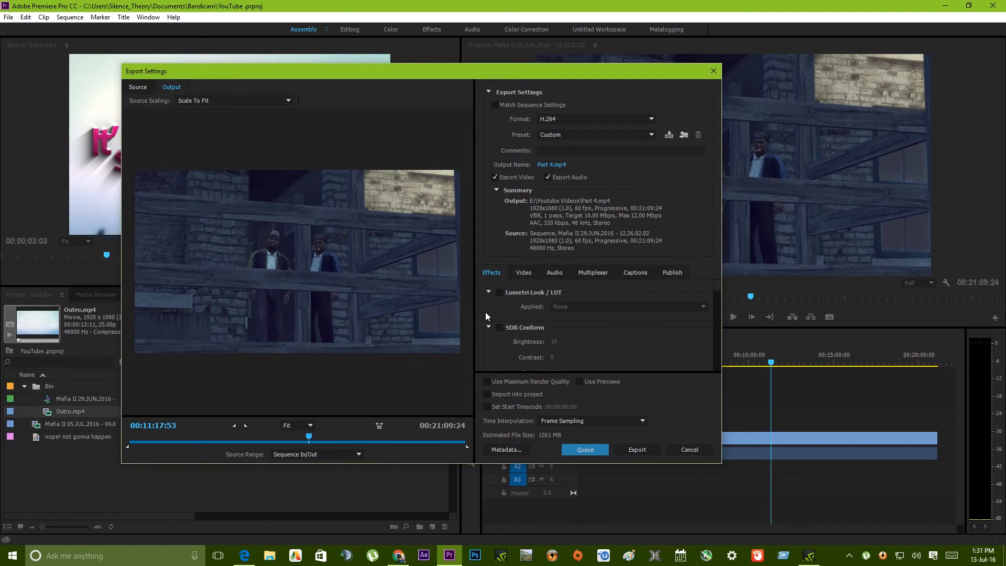
click(499, 292)
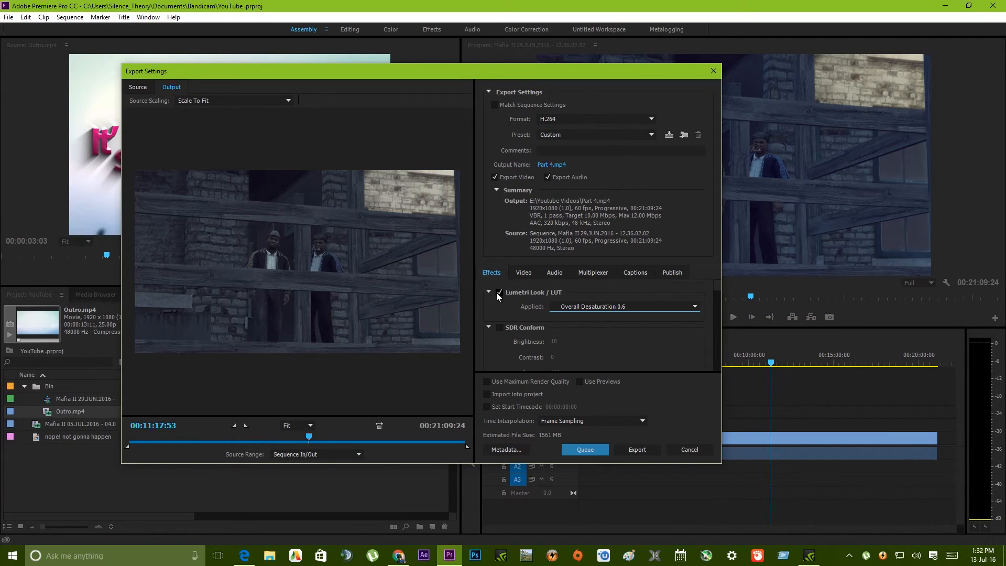
scroll(down, 3)
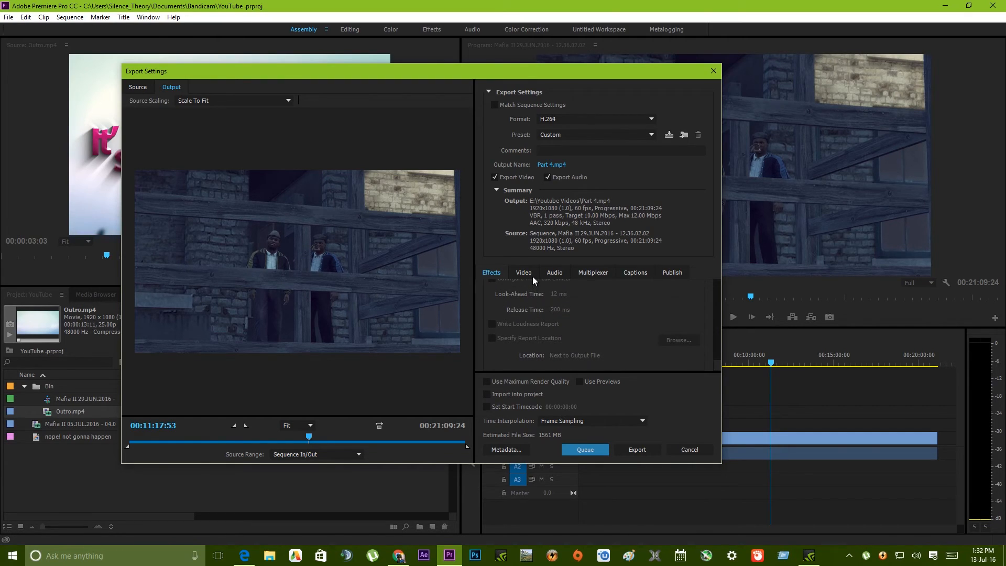
mouse_move(525, 276)
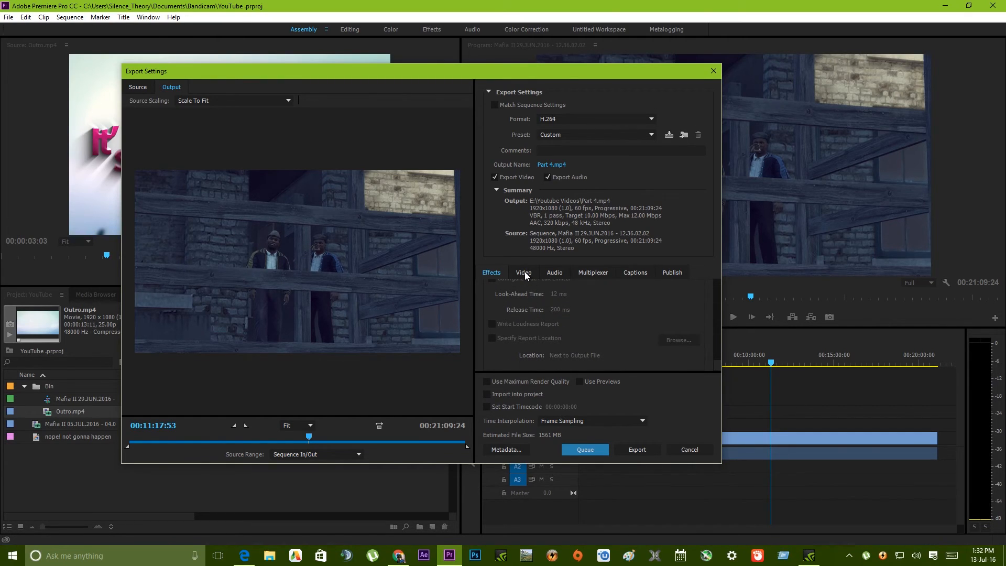
- Return to the Video settings and start the export encoding
click(524, 273)
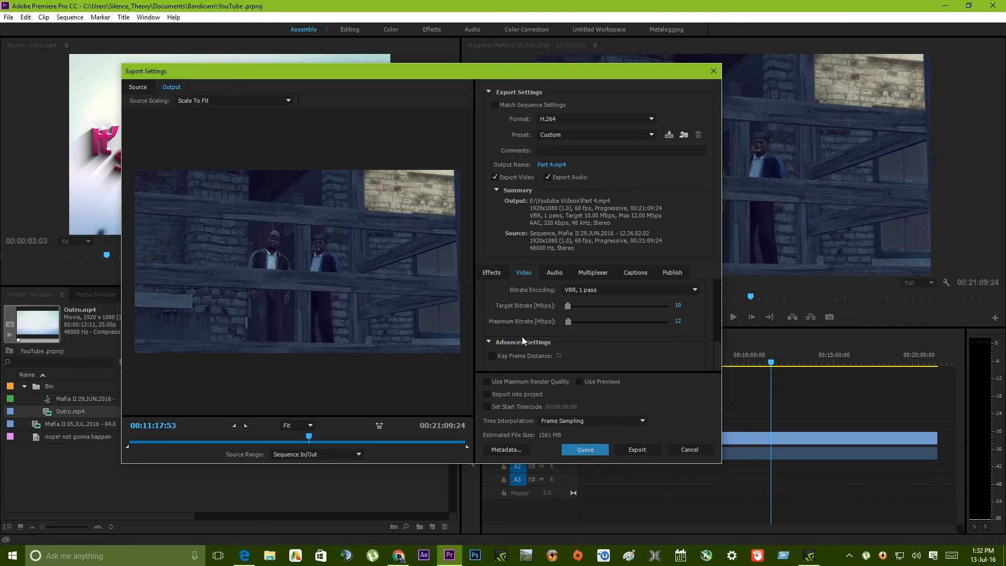
mouse_move(531, 352)
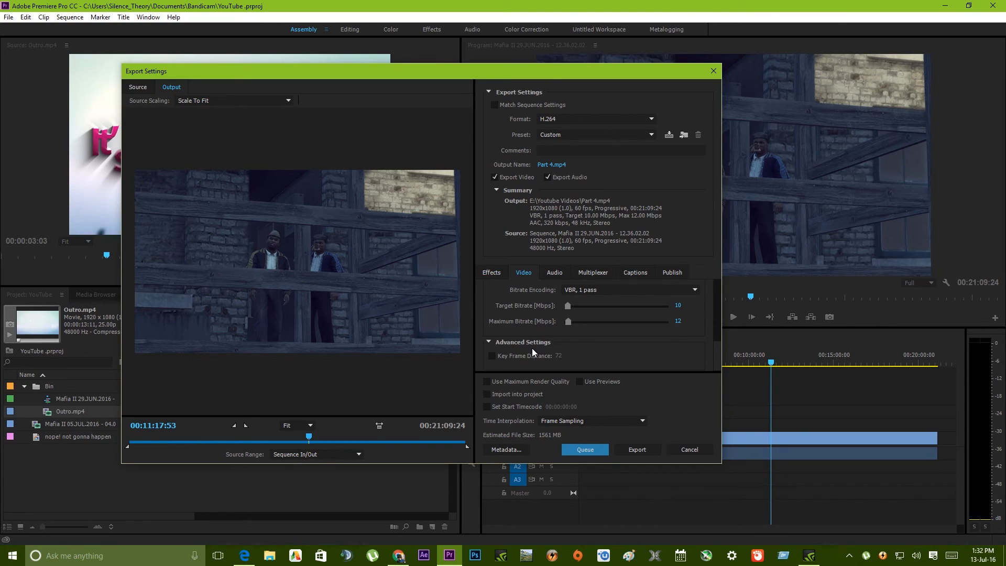
mouse_move(529, 463)
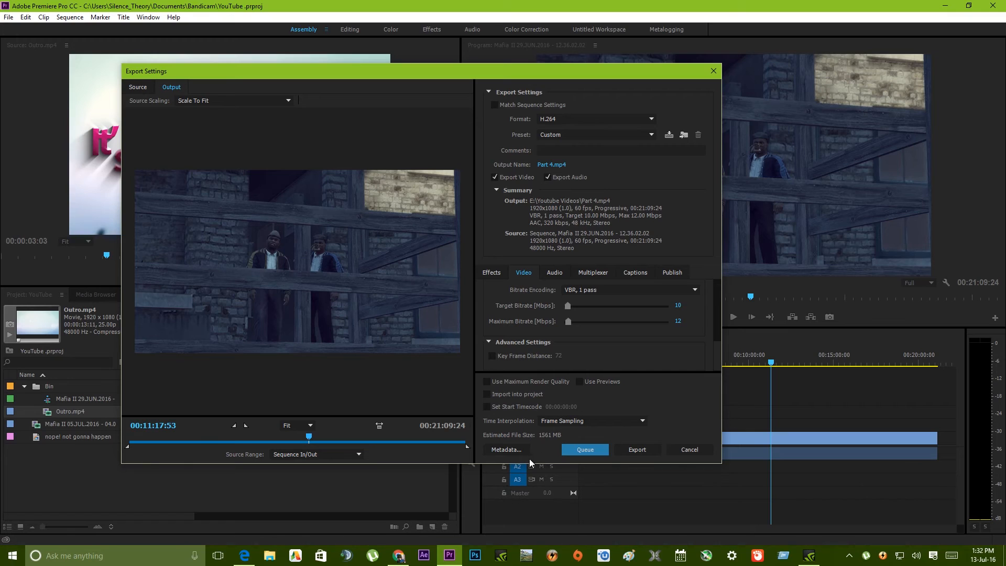
mouse_move(636, 450)
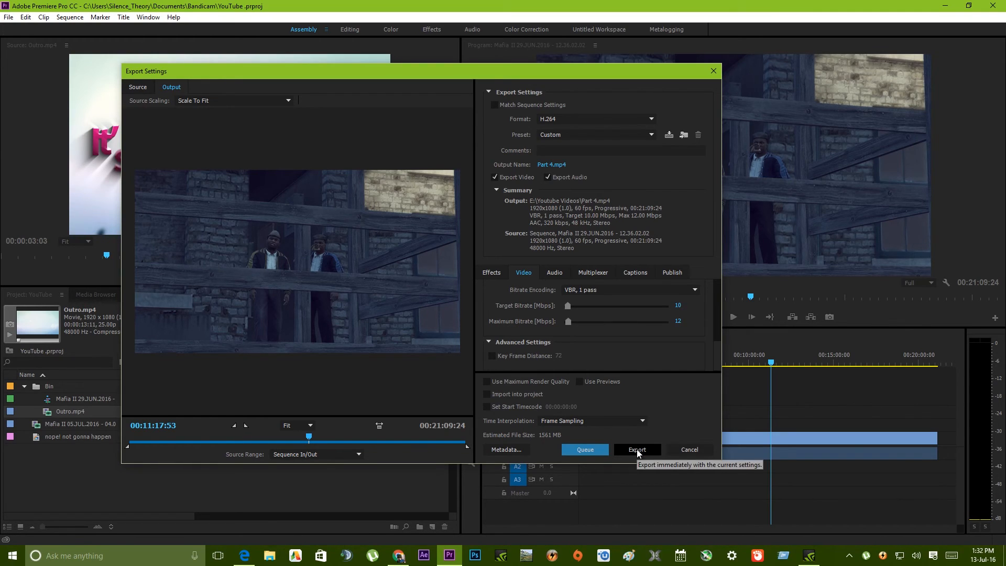
click(637, 449)
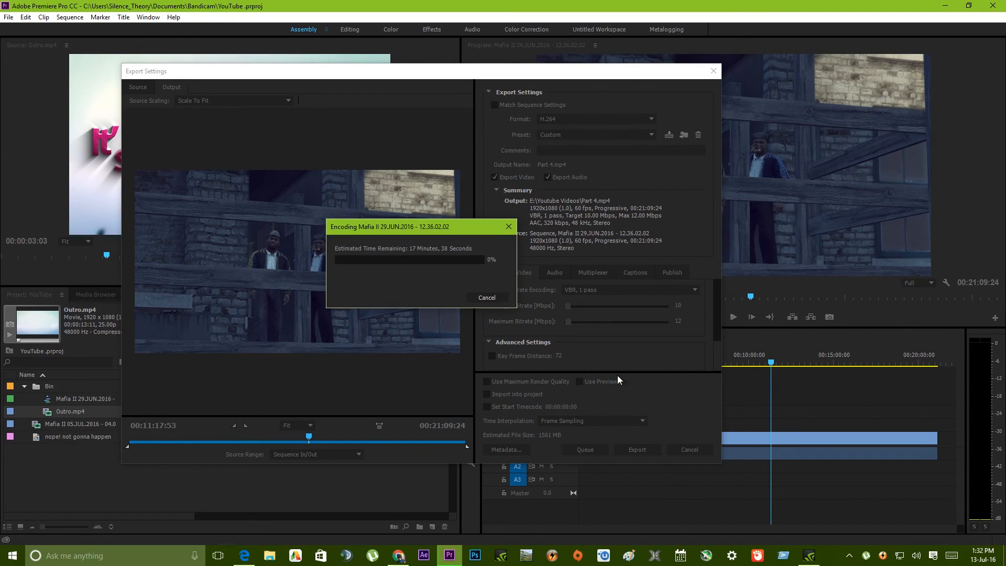